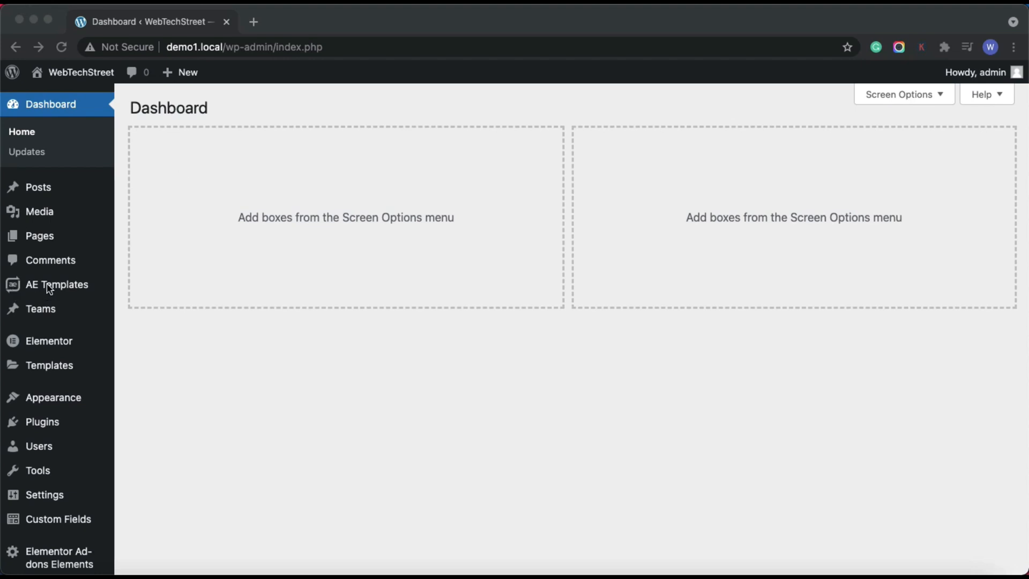
Step: Start a new AE Template from the AE Templates menu, keeping its default settings
{"action": "left_click", "coordinate": [55, 284]}
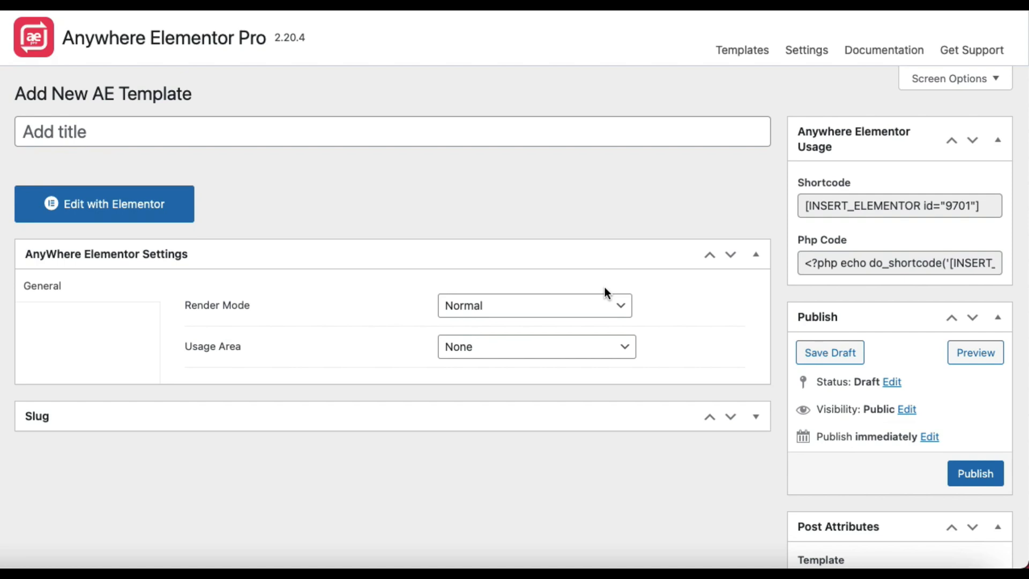
{"action": "mouse_move", "coordinate": [603, 313]}
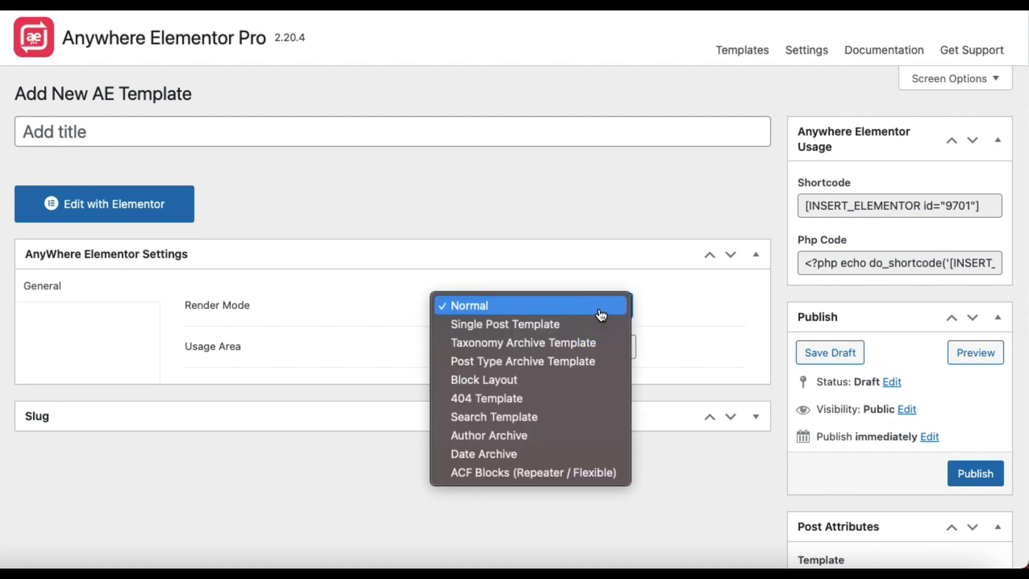
{"action": "mouse_move", "coordinate": [570, 307]}
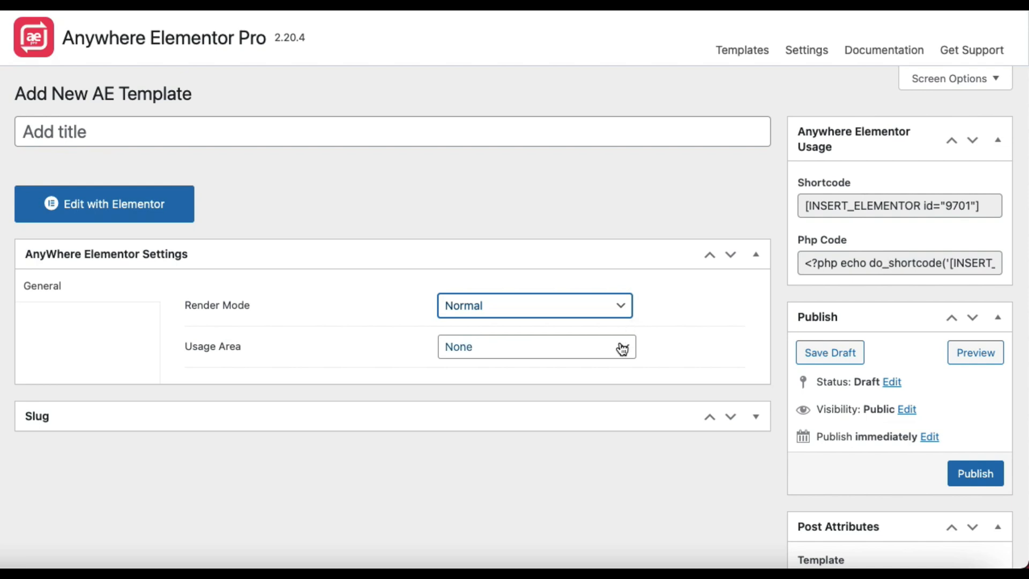
Step: Browse the Usage Area dropdown's list of GeneratePress hook locations
{"action": "left_click", "coordinate": [536, 347]}
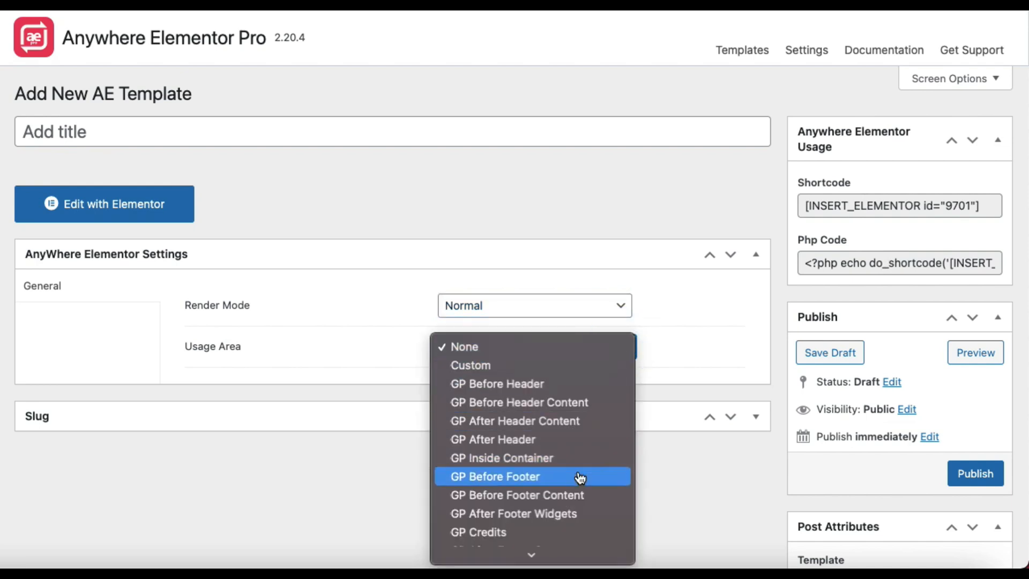
{"action": "scroll", "scroll_direction": "down", "scroll_amount": 3}
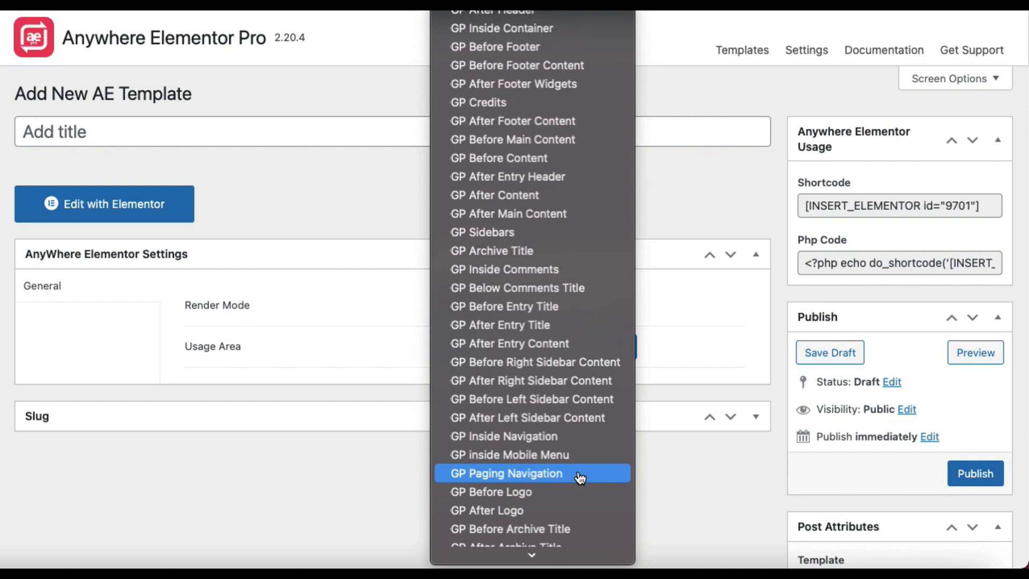
{"action": "mouse_move", "coordinate": [686, 382]}
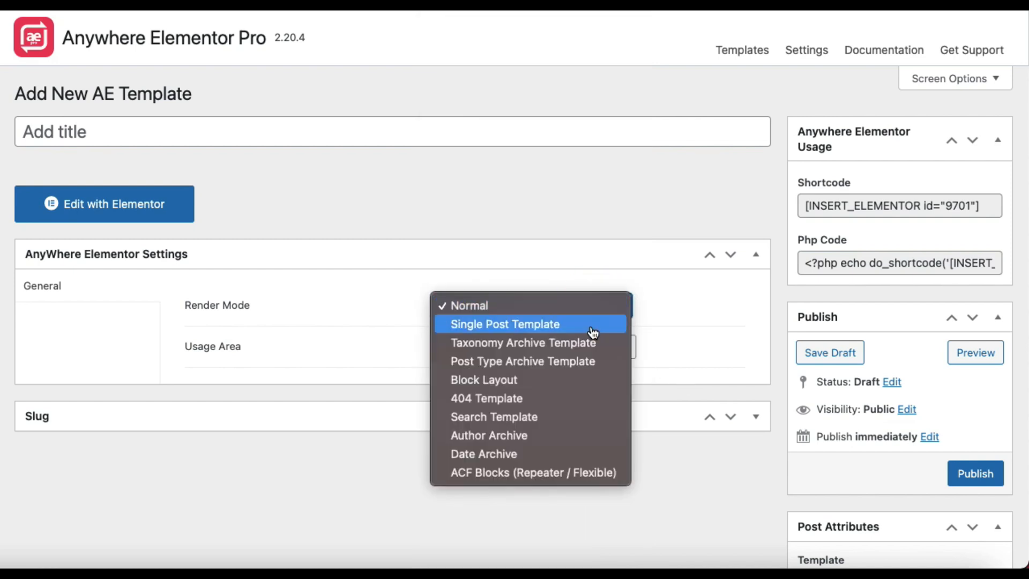
{"action": "mouse_move", "coordinate": [586, 332]}
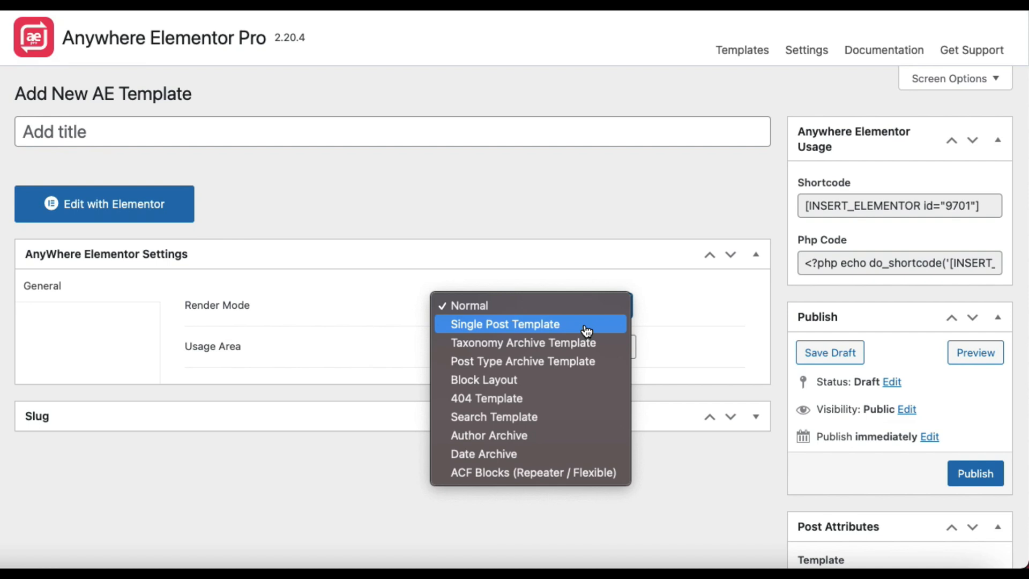
Step: Make it a Single Post Template for Posts, previewing the 'Healthy Salad' post
{"action": "left_click", "coordinate": [503, 324]}
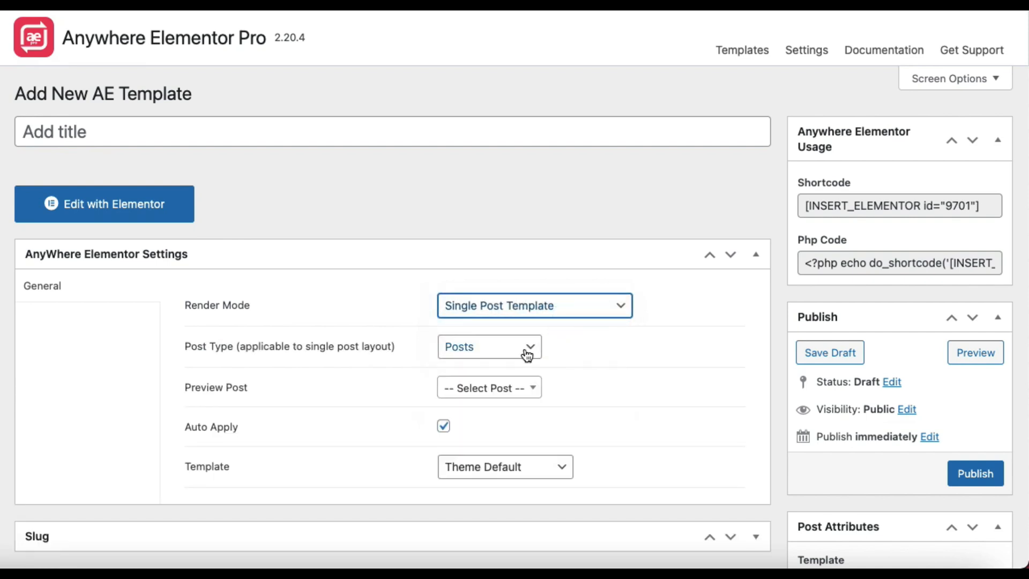
{"action": "mouse_move", "coordinate": [412, 347]}
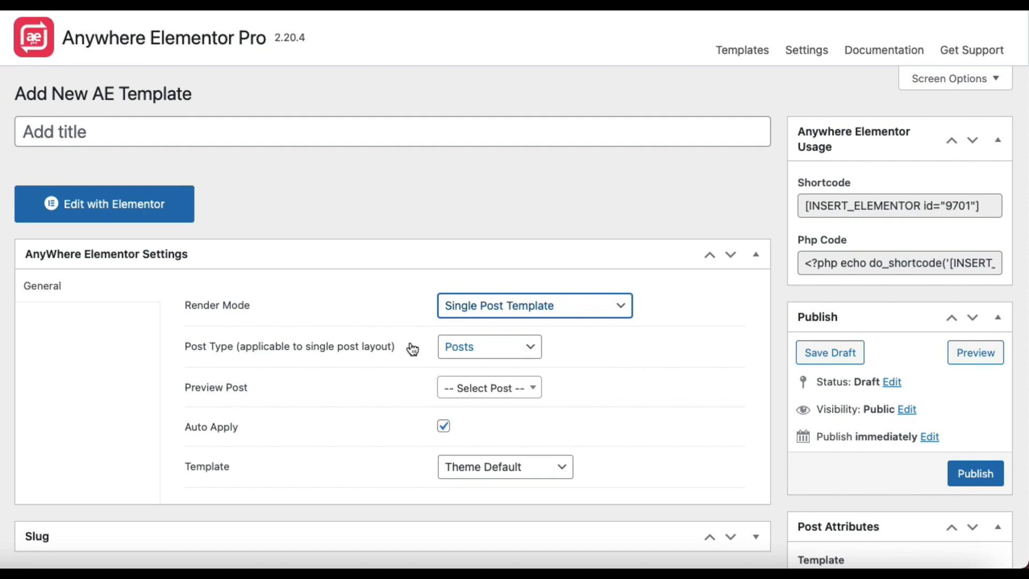
{"action": "left_click", "coordinate": [488, 347]}
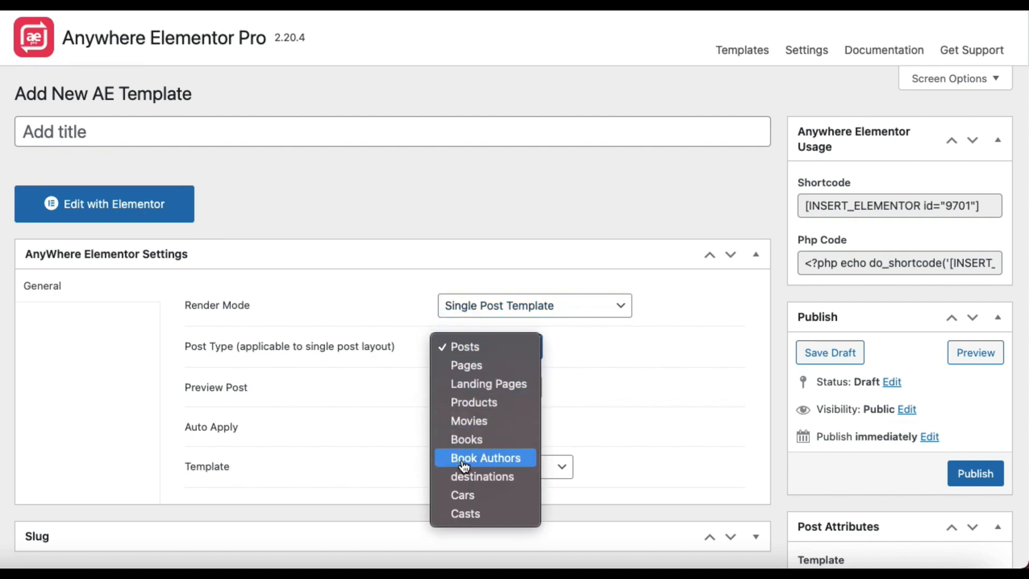
{"action": "mouse_move", "coordinate": [464, 347]}
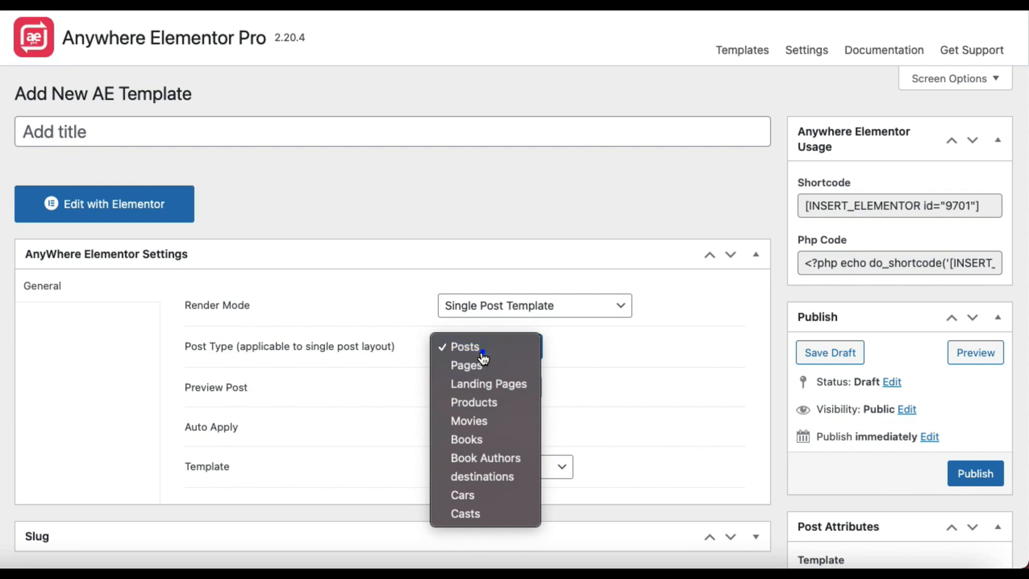
{"action": "left_click", "coordinate": [464, 346]}
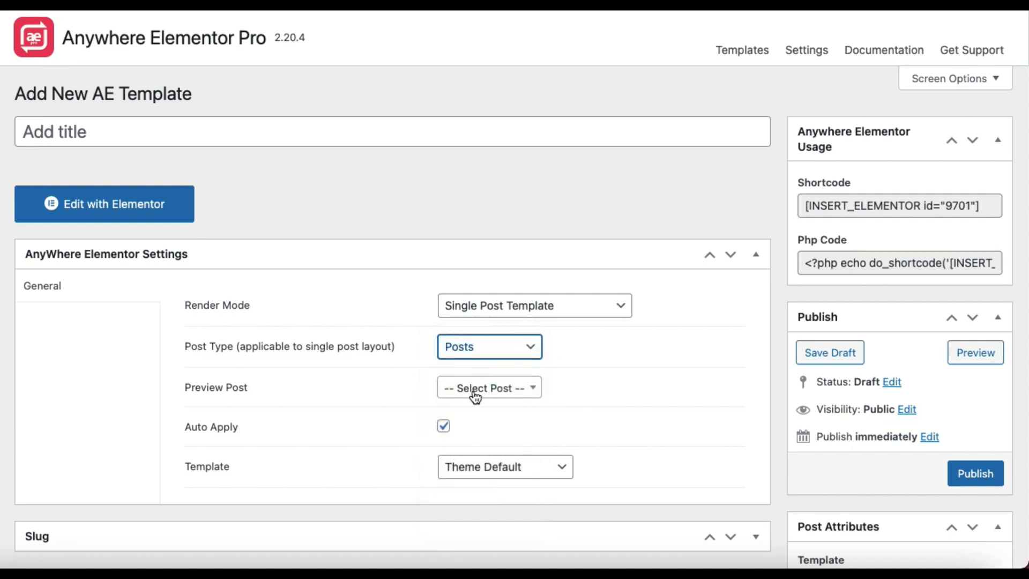
{"action": "left_click", "coordinate": [488, 387]}
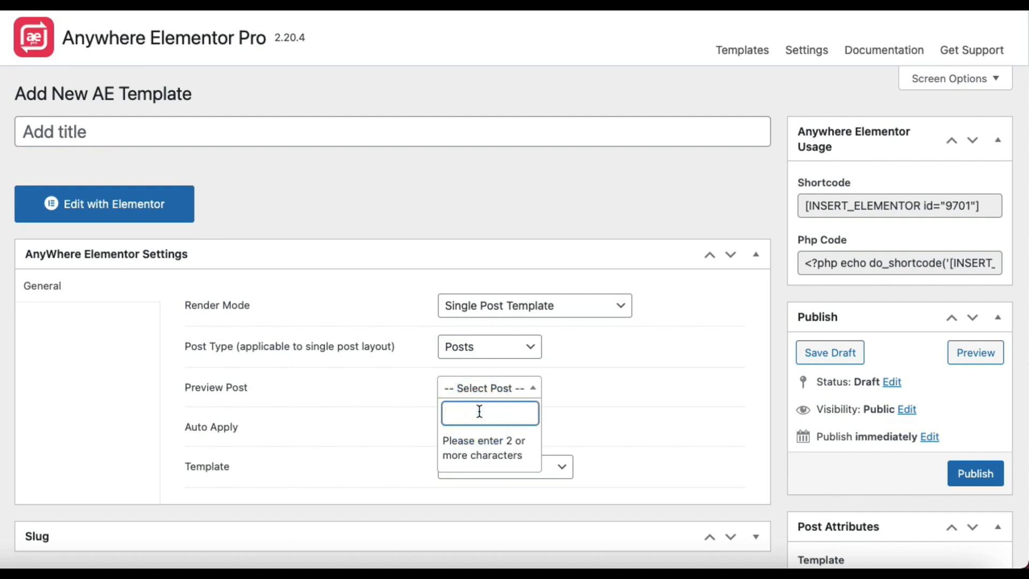
{"action": "type", "text": "he"}
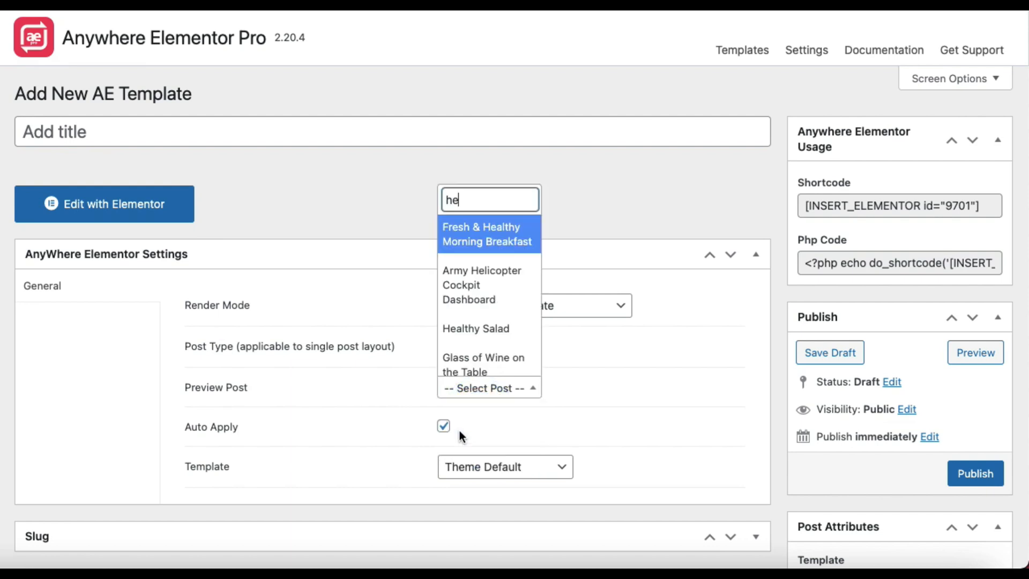
{"action": "mouse_move", "coordinate": [475, 328]}
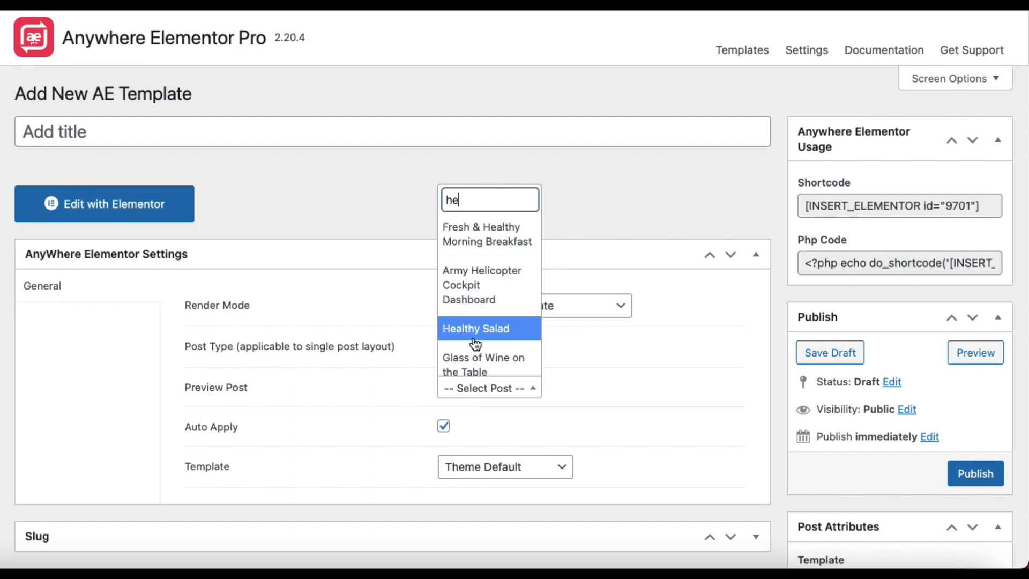
{"action": "left_click", "coordinate": [475, 328]}
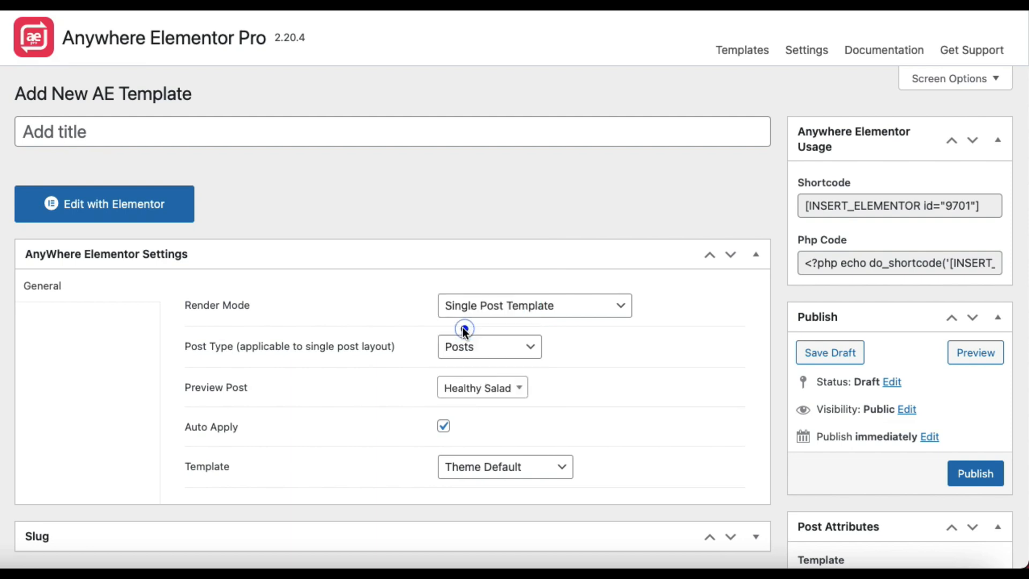
{"action": "left_click", "coordinate": [443, 425]}
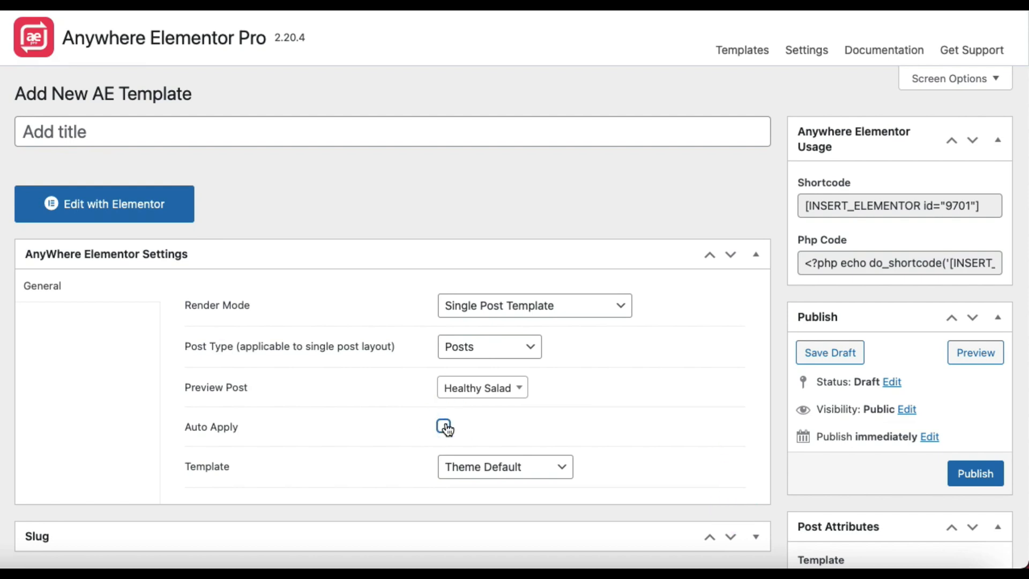
Step: Tick Auto Apply, keeping Theme Default as the page template
{"action": "left_click", "coordinate": [505, 466]}
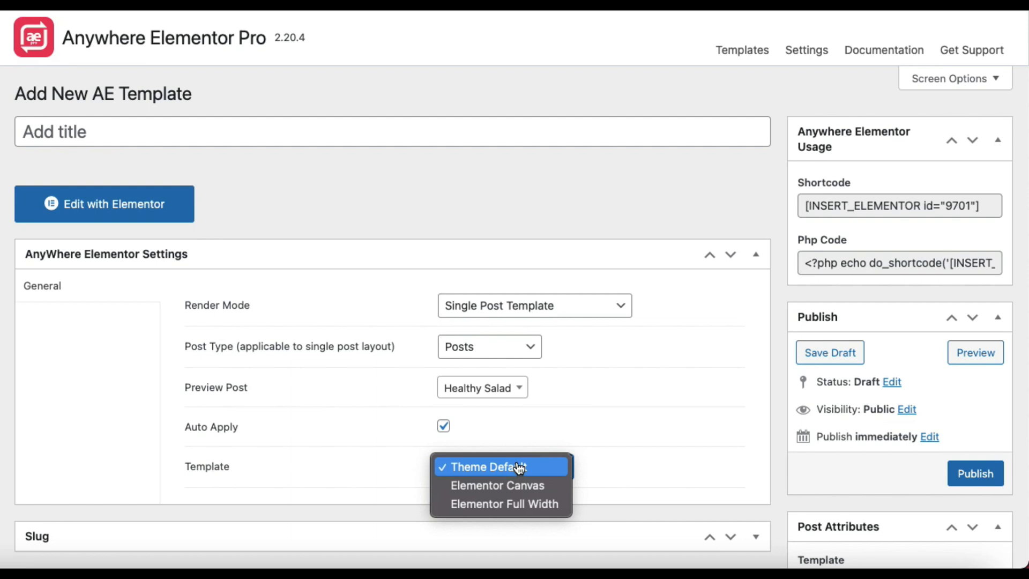
{"action": "mouse_move", "coordinate": [499, 484]}
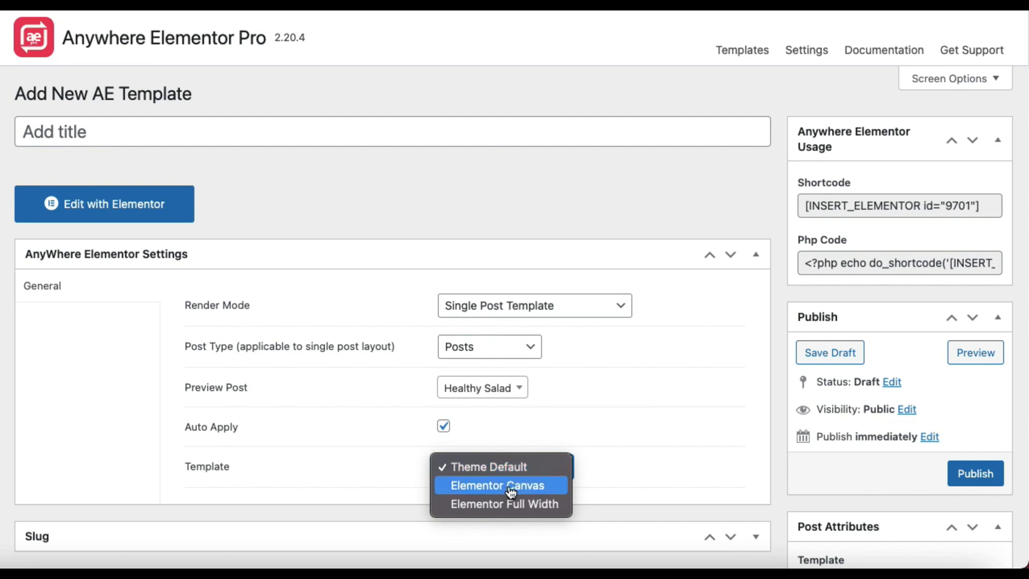
{"action": "scroll", "scroll_direction": "up", "scroll_amount": 3}
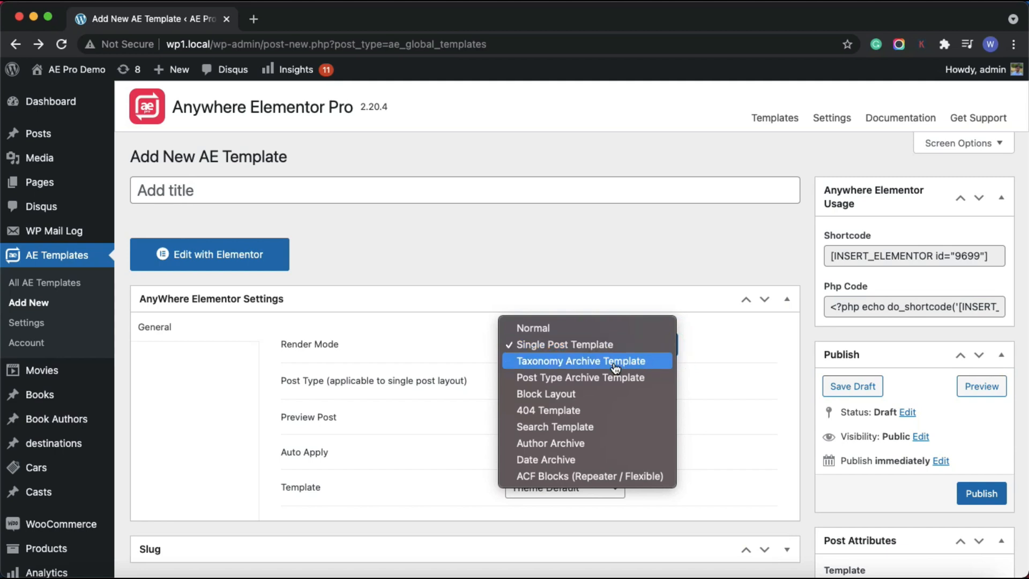
{"action": "mouse_move", "coordinate": [585, 363]}
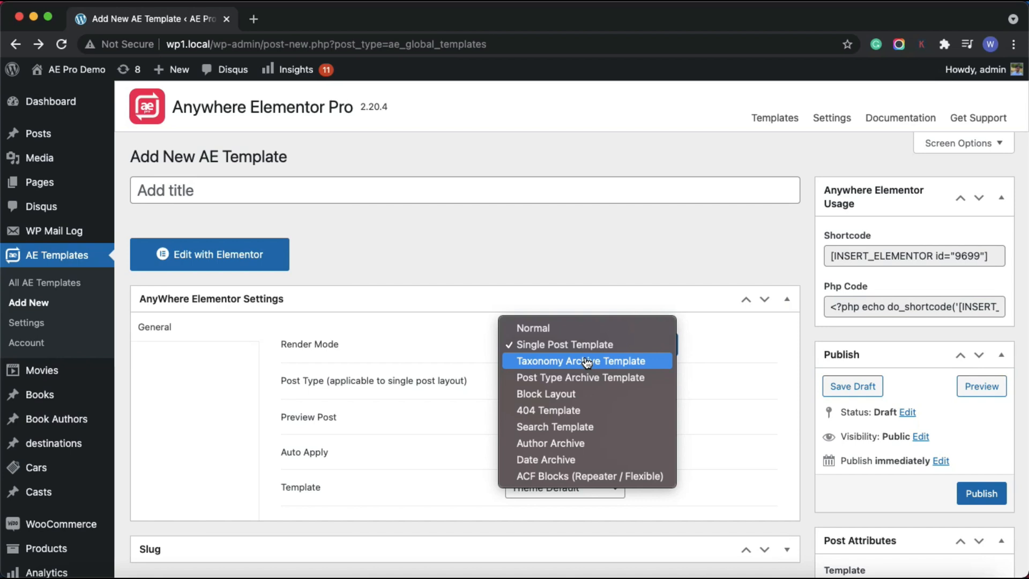
Step: Switch Render Mode to Taxonomy Archive Template, with Categories as the taxonomy
{"action": "left_click", "coordinate": [579, 360]}
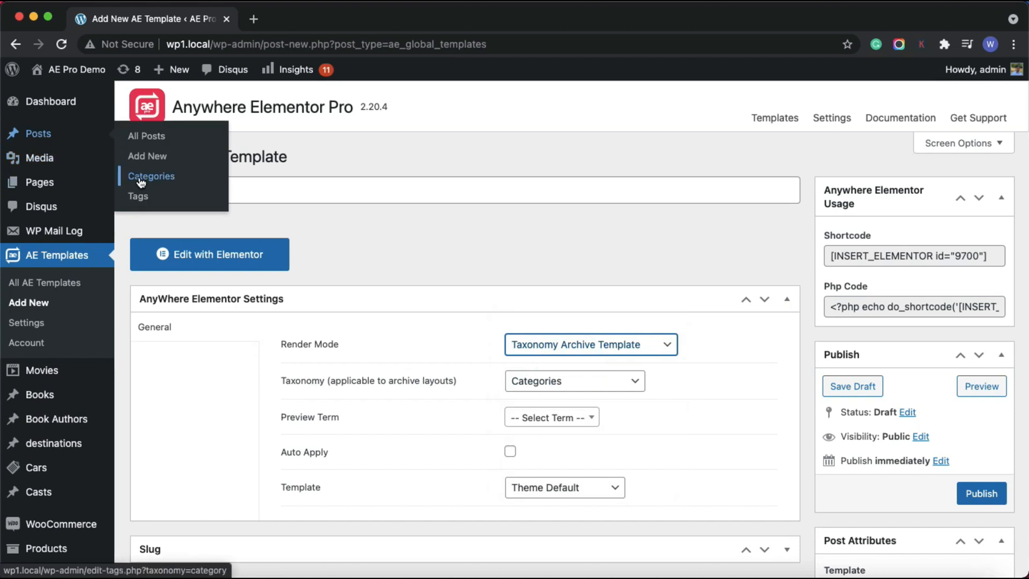
Step: View the Fashion category archive from Posts > Categories and scroll through its posts
{"action": "left_click", "coordinate": [151, 175]}
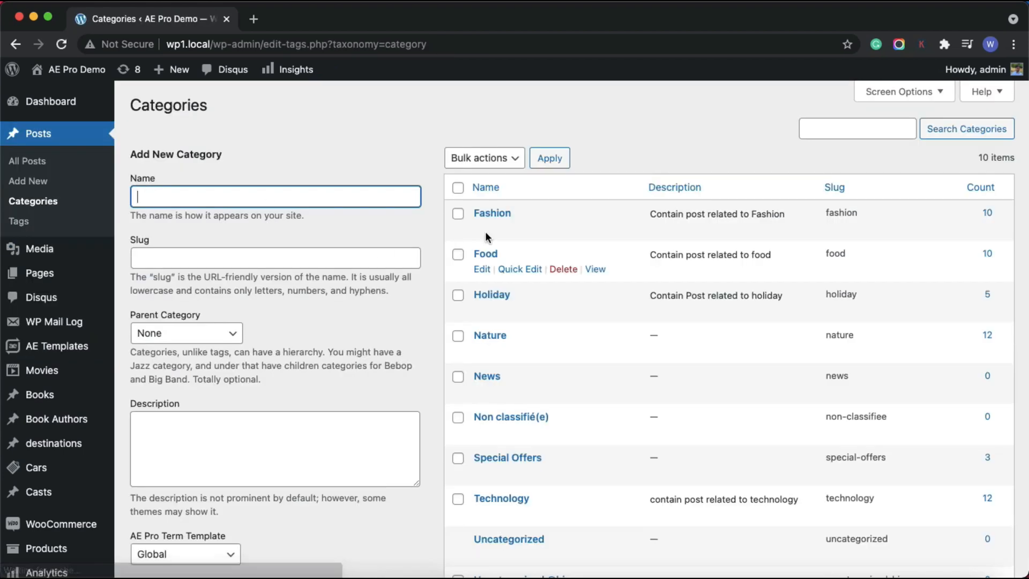
{"action": "scroll", "scroll_direction": "down", "scroll_amount": 3}
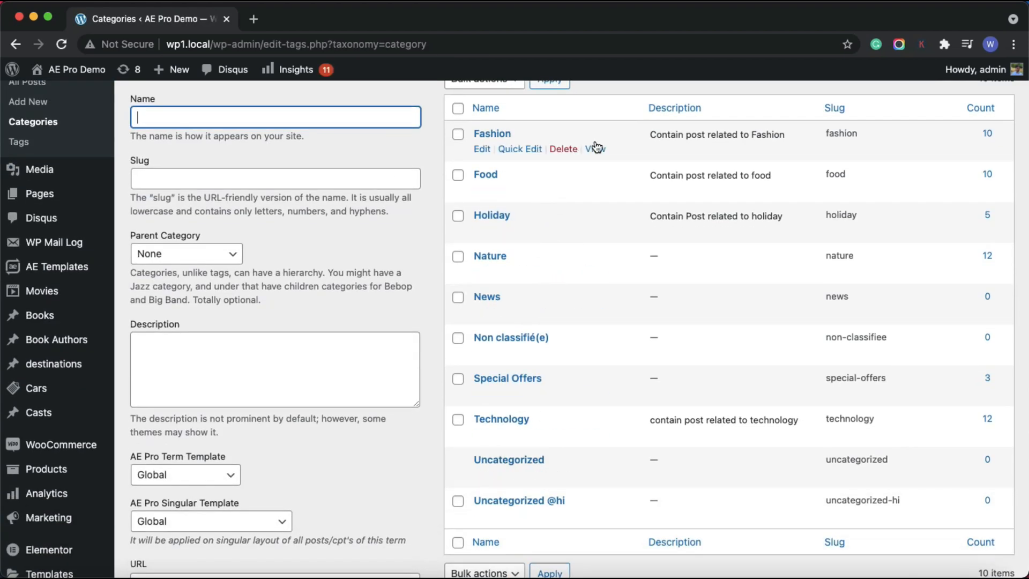
{"action": "left_click", "coordinate": [593, 148]}
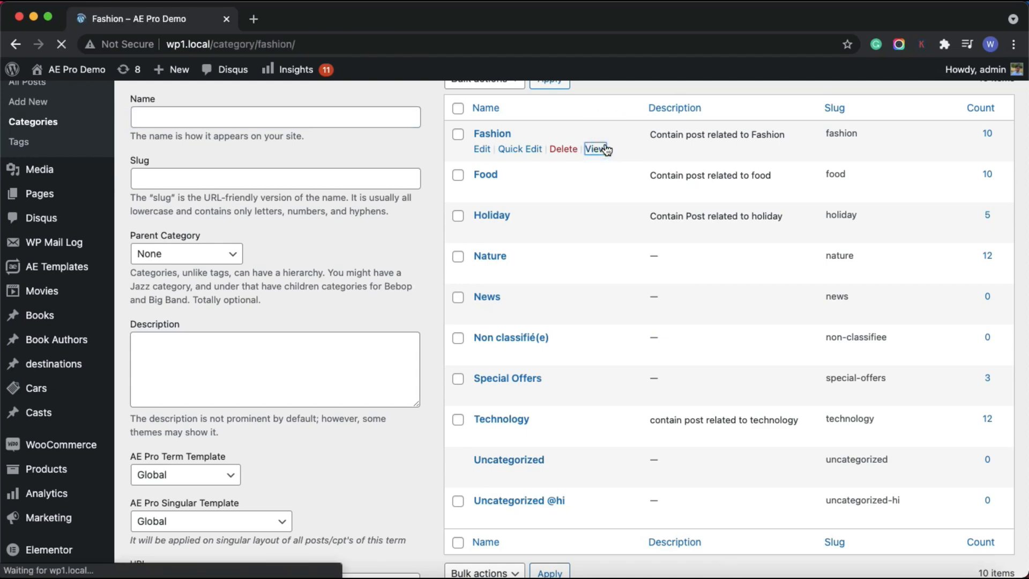
{"action": "left_click", "coordinate": [594, 149]}
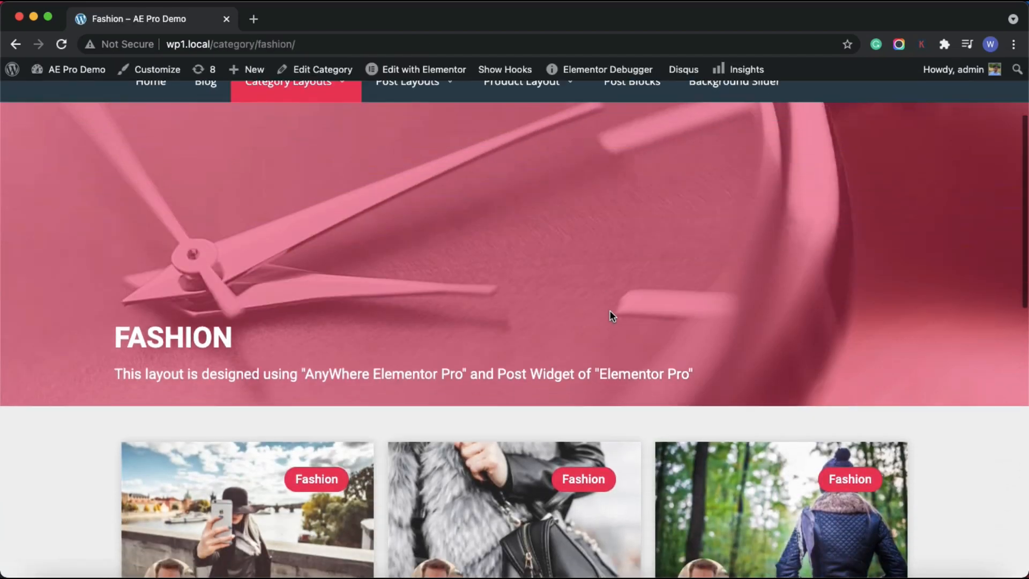
{"action": "scroll", "scroll_direction": "down", "scroll_amount": 3}
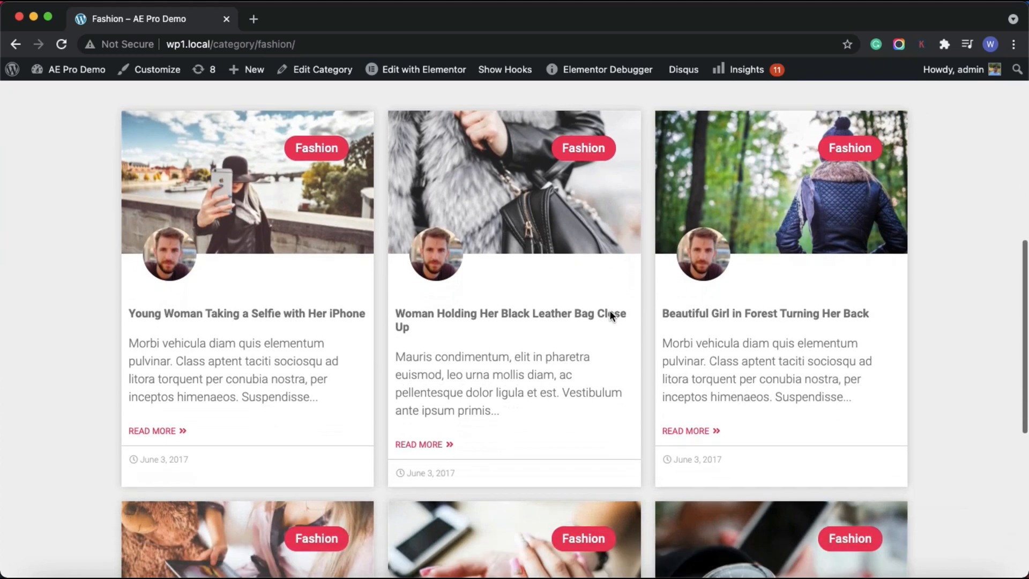
{"action": "scroll", "scroll_direction": "down", "scroll_amount": 3}
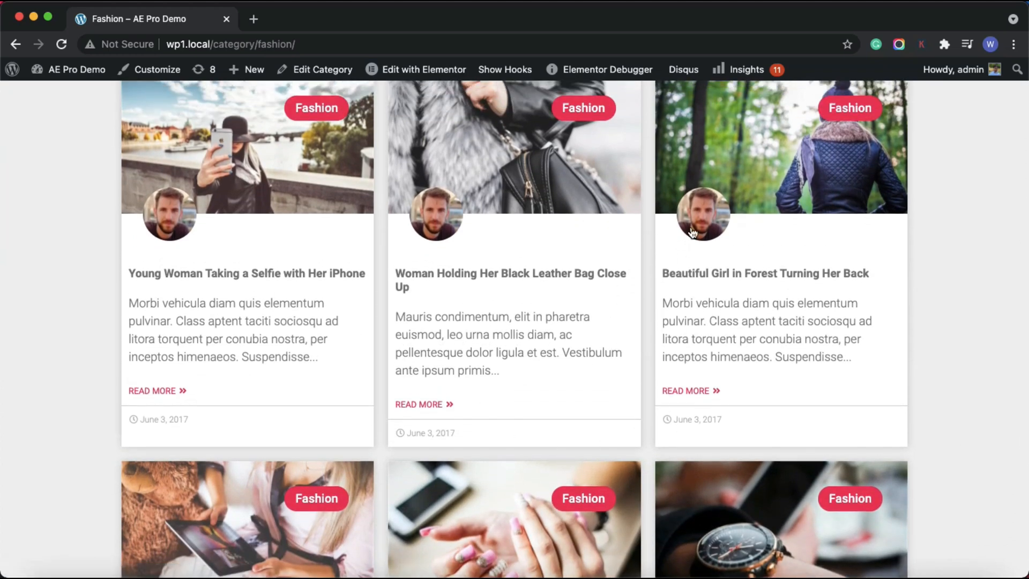
{"action": "scroll", "scroll_direction": "down", "scroll_amount": 3}
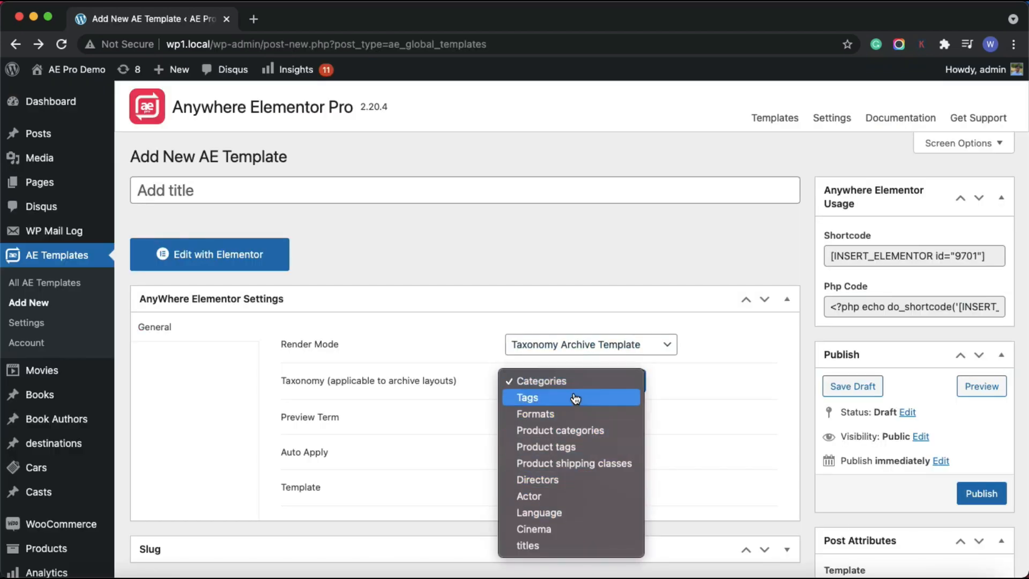
{"action": "mouse_move", "coordinate": [577, 385]}
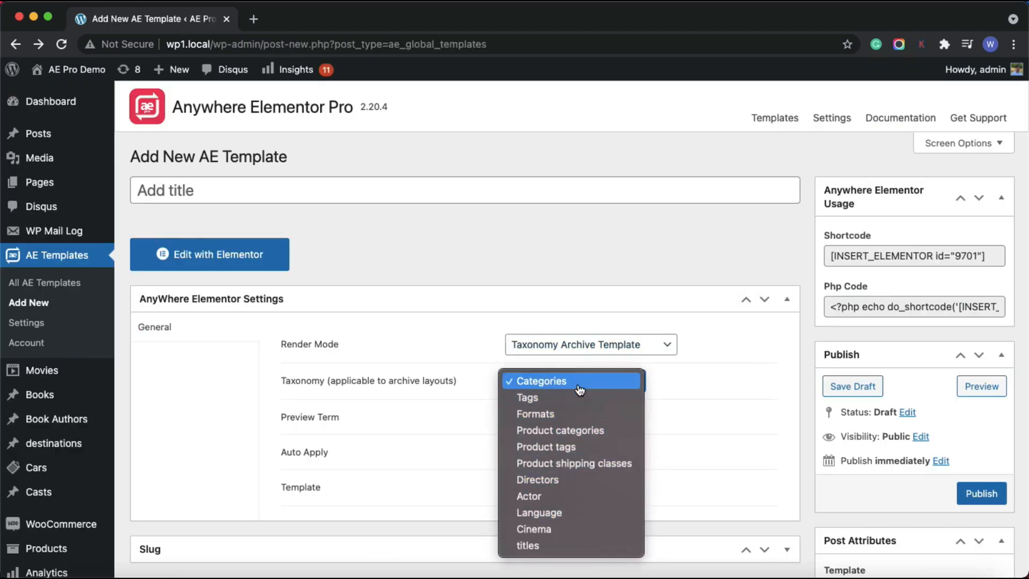
Step: Search 'foo' in Preview Term and choose Food as the preview category
{"action": "left_click", "coordinate": [540, 381]}
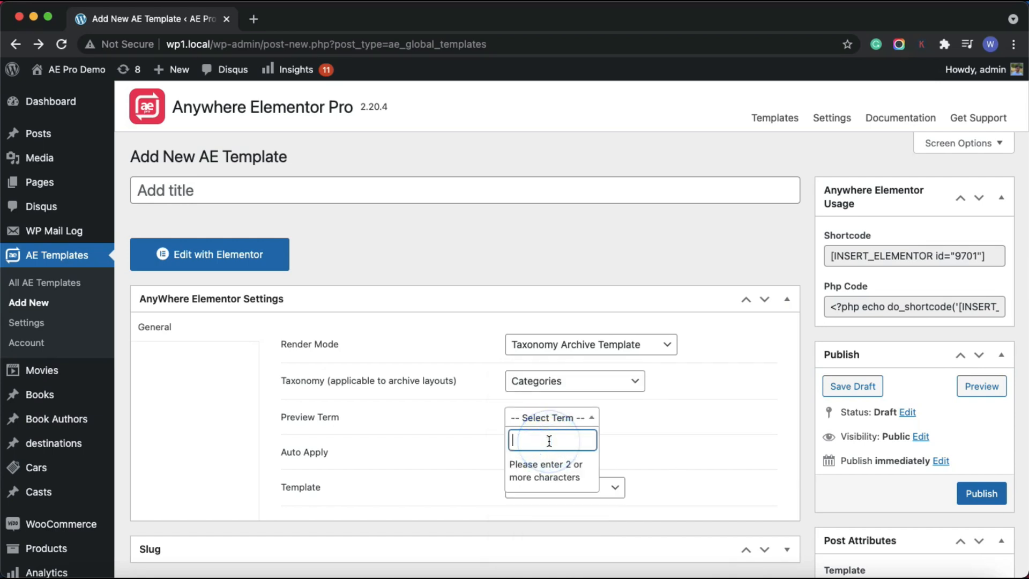
{"action": "type", "text": "foo"}
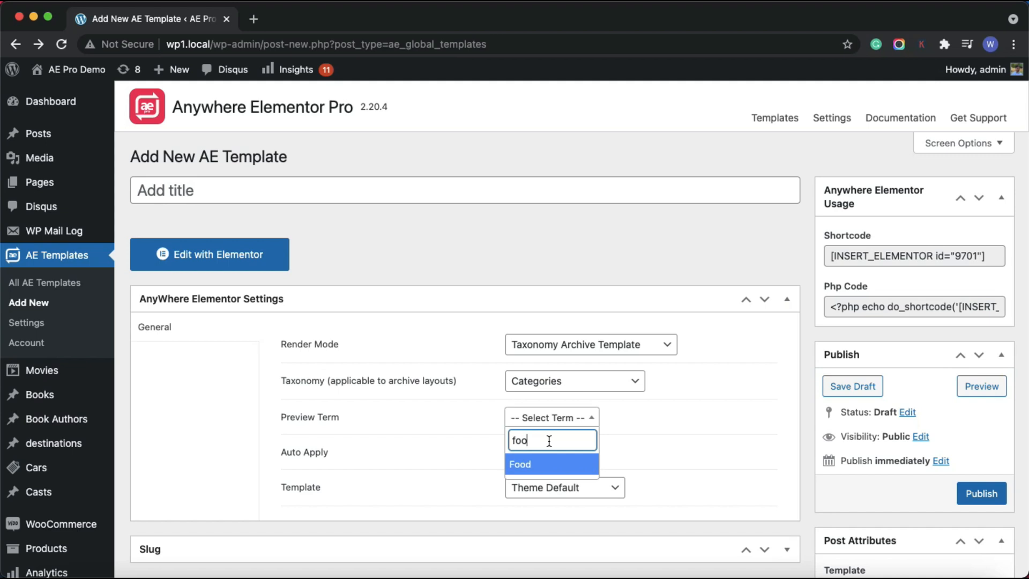
{"action": "left_click", "coordinate": [589, 344]}
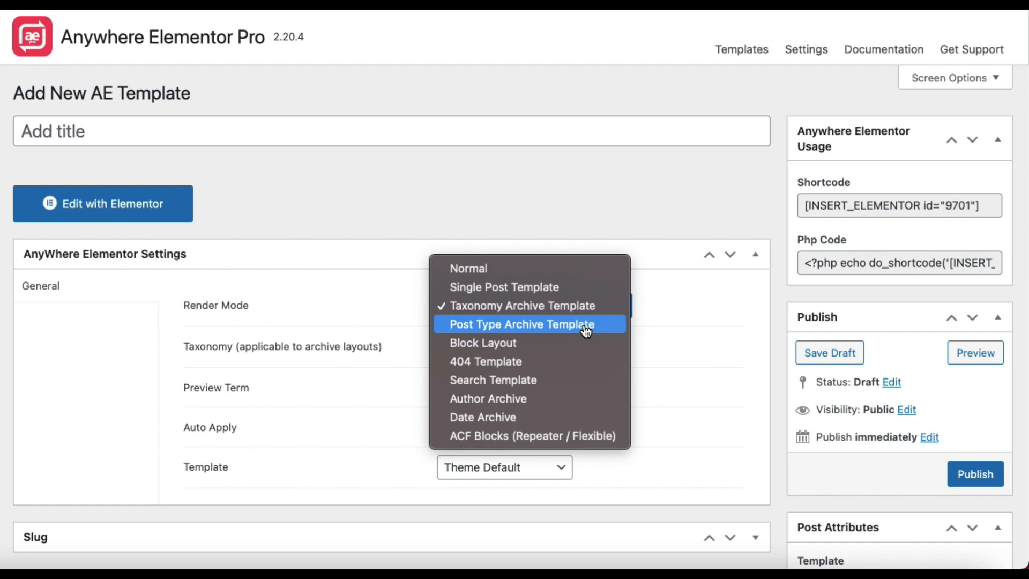
{"action": "mouse_move", "coordinate": [567, 331]}
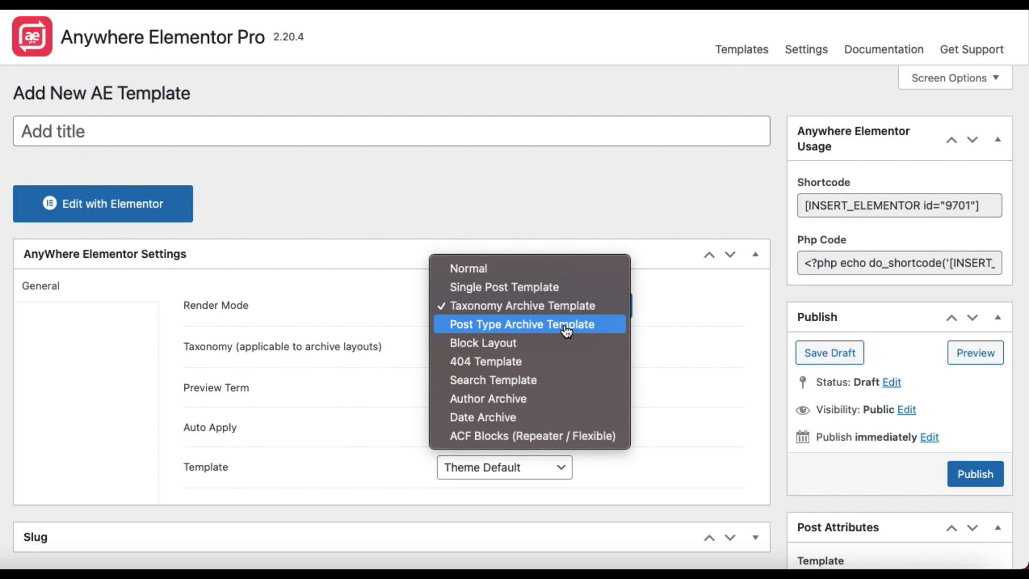
Step: Switch Render Mode to Post Type Archive Template, with Post Archive selected
{"action": "left_click", "coordinate": [520, 323]}
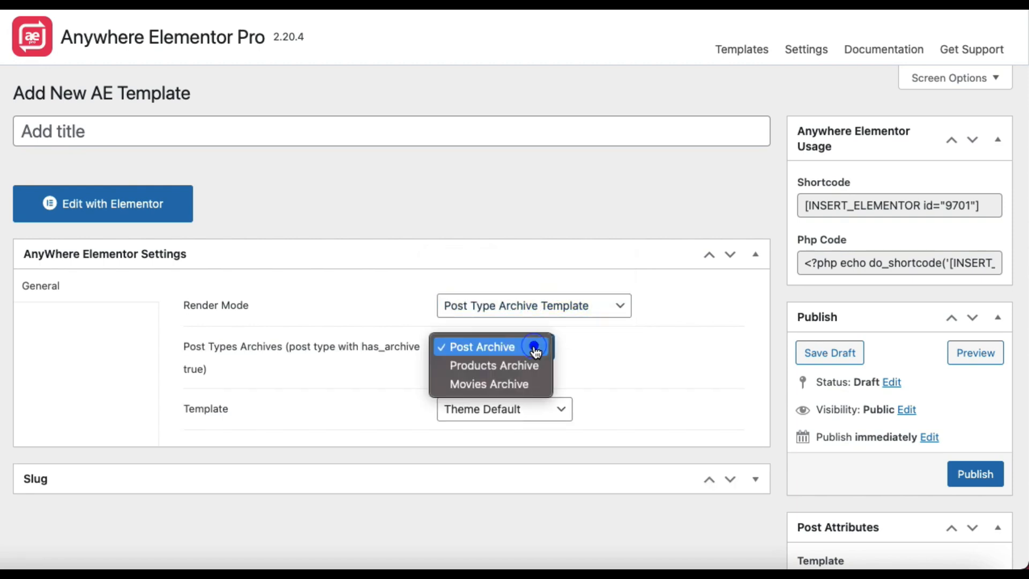
{"action": "mouse_move", "coordinate": [531, 350]}
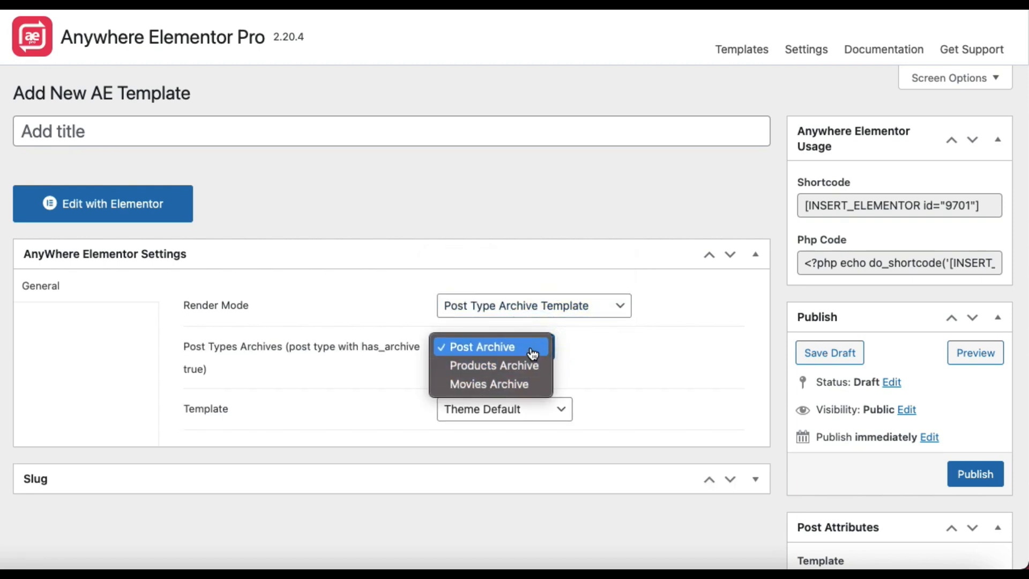
Step: Change Render Mode to Block Layout, leaving Preview Post unset
{"action": "left_click", "coordinate": [532, 304]}
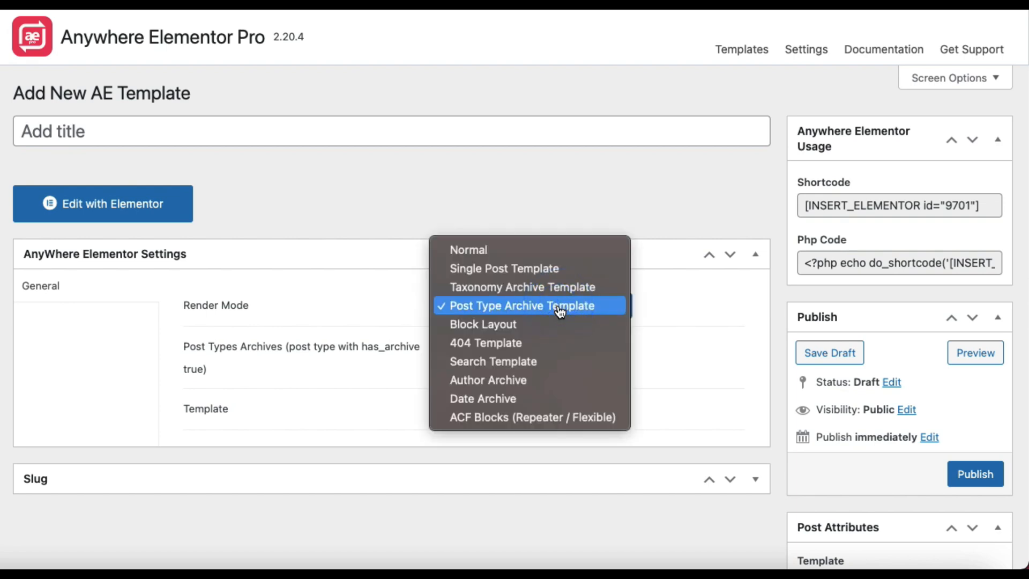
{"action": "mouse_move", "coordinate": [558, 323]}
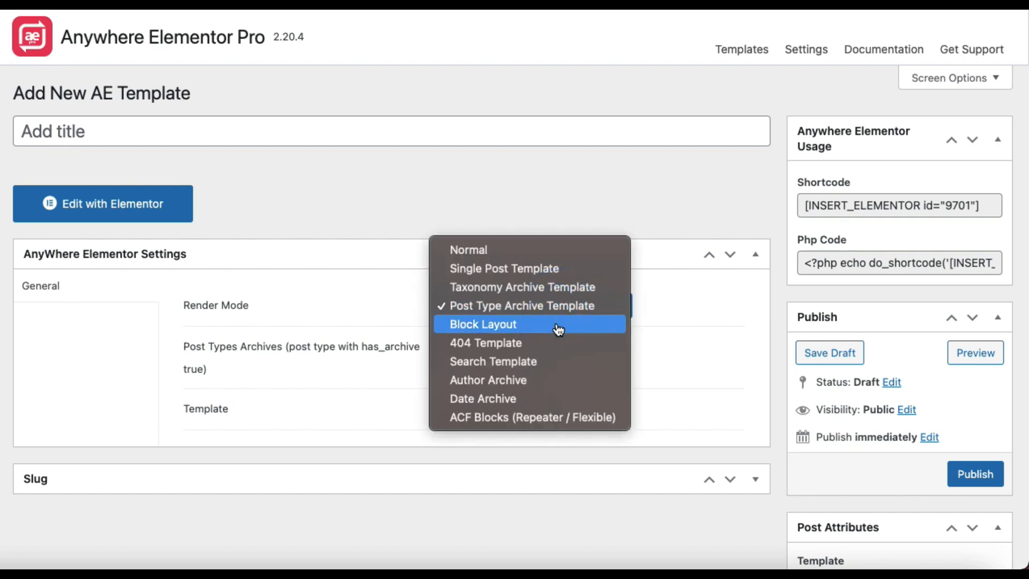
{"action": "mouse_move", "coordinate": [519, 326]}
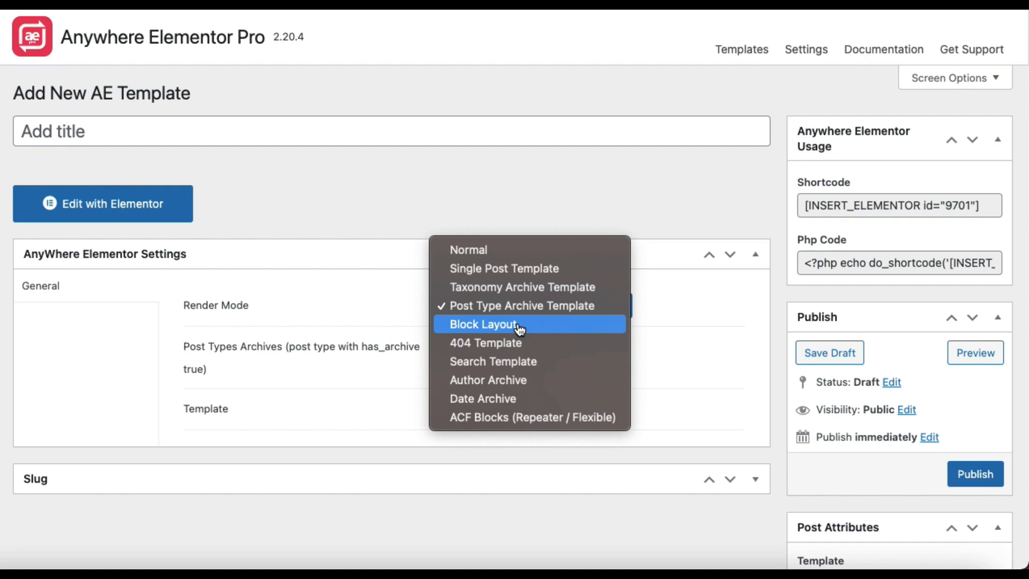
{"action": "mouse_move", "coordinate": [497, 327]}
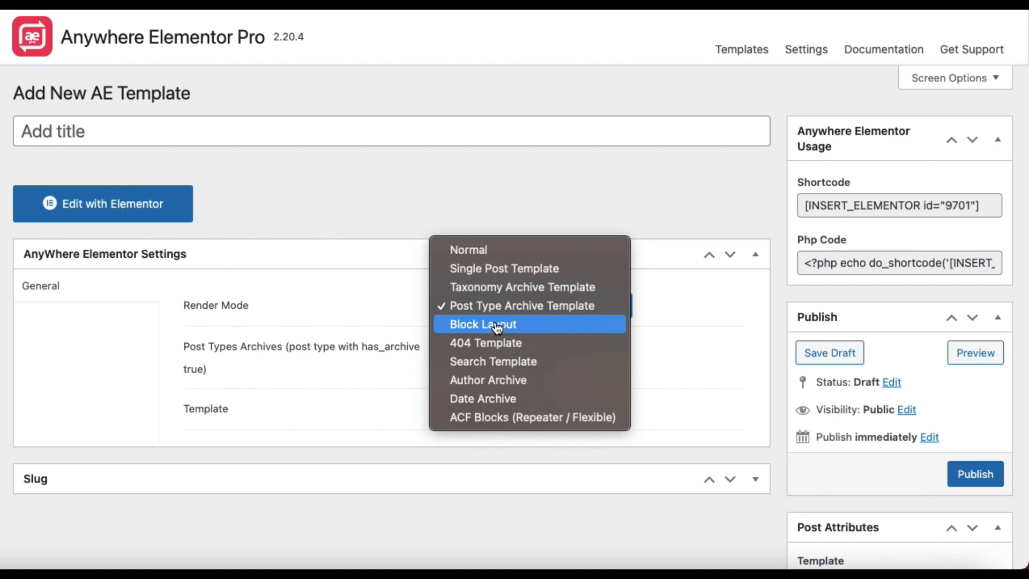
{"action": "left_click", "coordinate": [482, 323]}
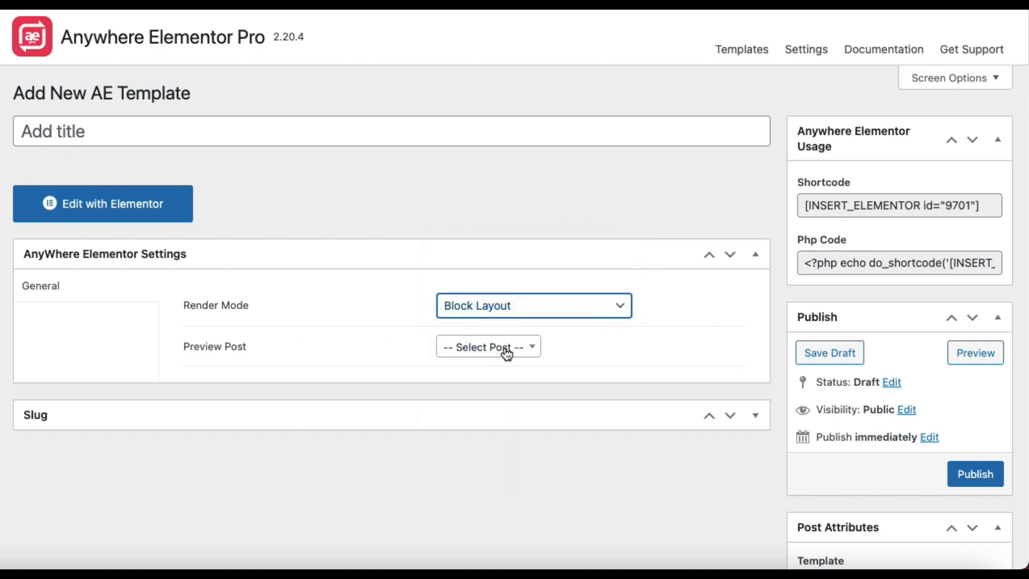
Step: Set Render Mode to 404 Template, then change it to Search Template
{"action": "left_click", "coordinate": [532, 305]}
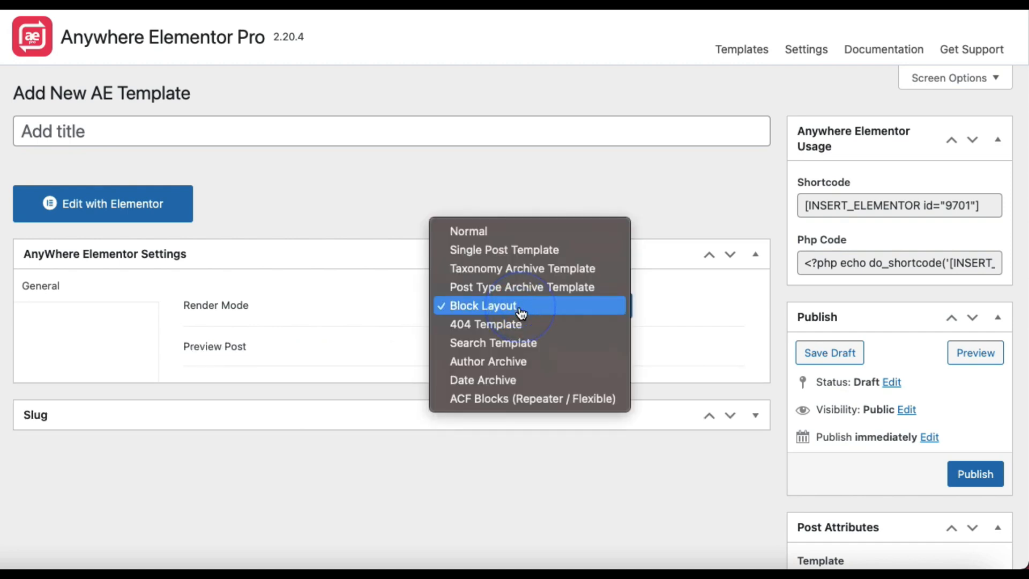
{"action": "mouse_move", "coordinate": [518, 324]}
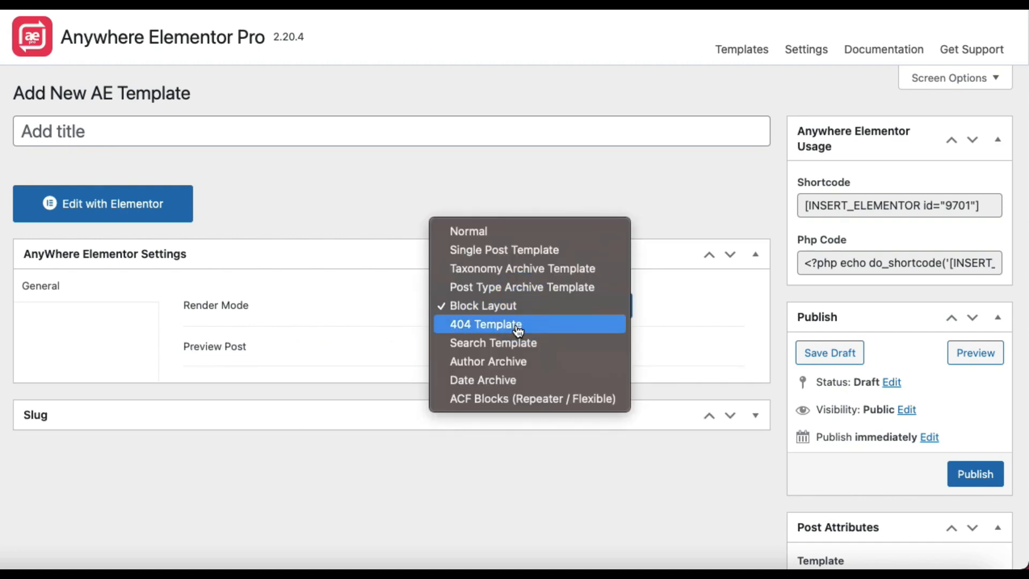
{"action": "left_click", "coordinate": [485, 324]}
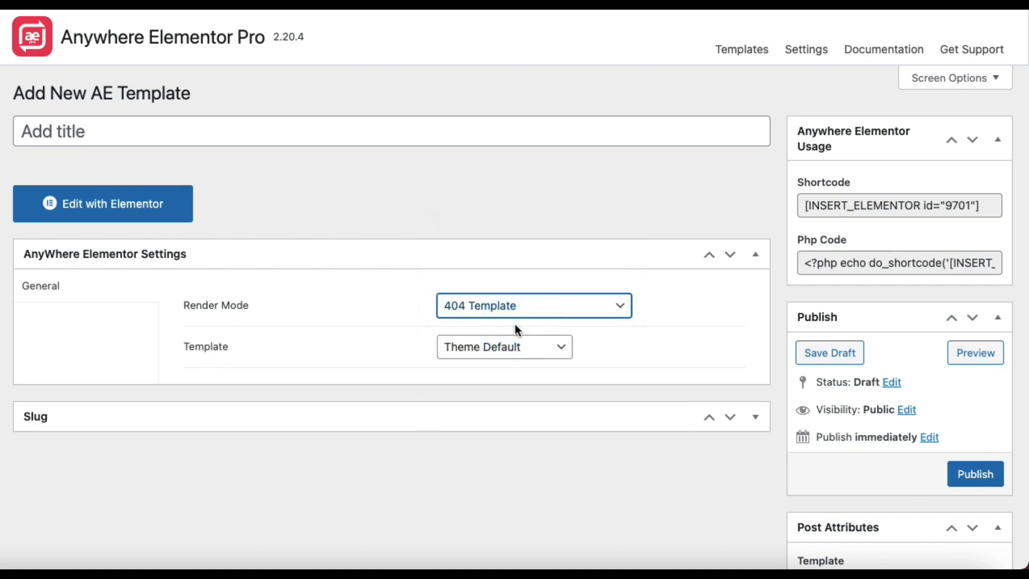
{"action": "mouse_move", "coordinate": [513, 346]}
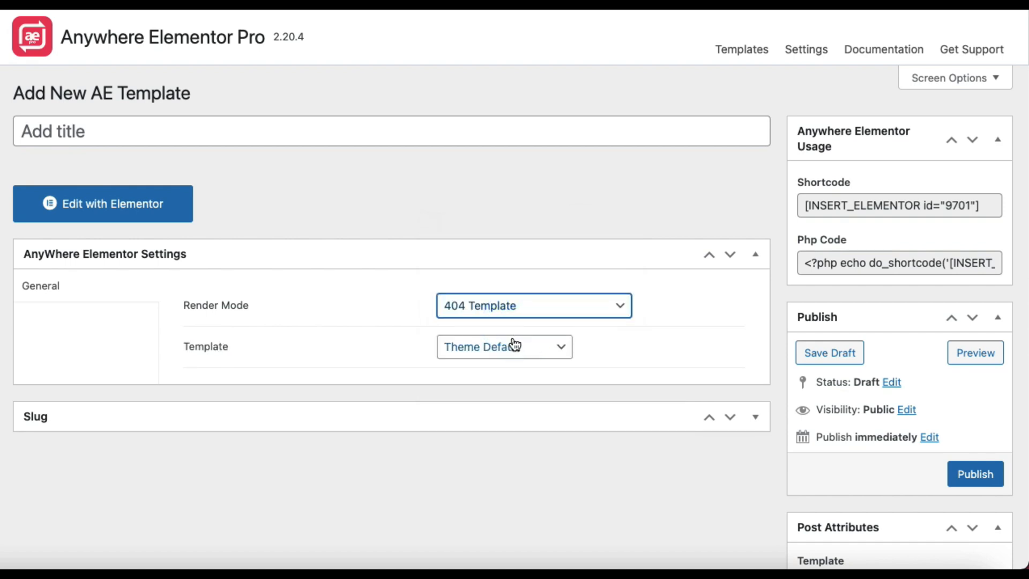
{"action": "left_click", "coordinate": [532, 305]}
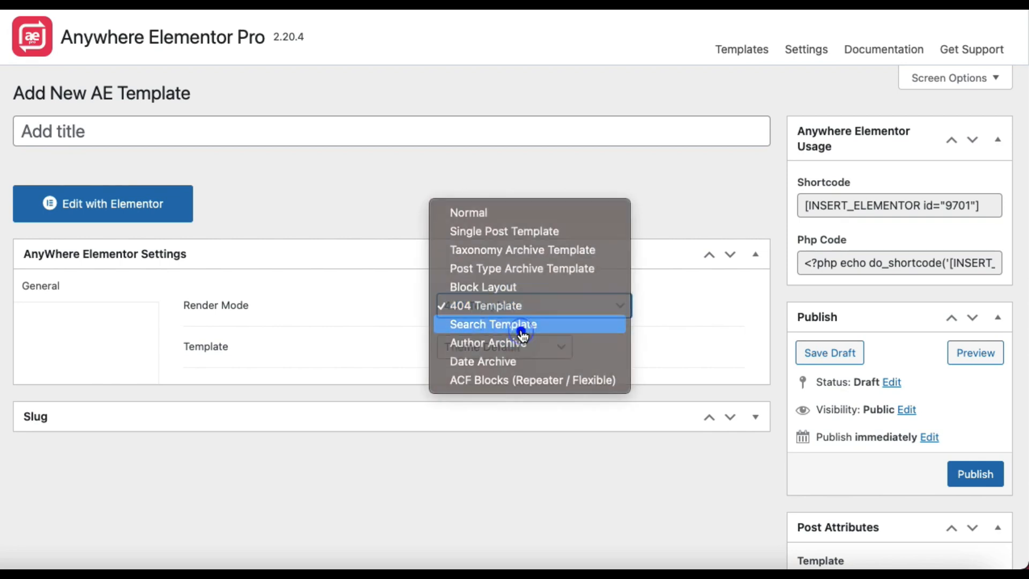
{"action": "left_click", "coordinate": [493, 324]}
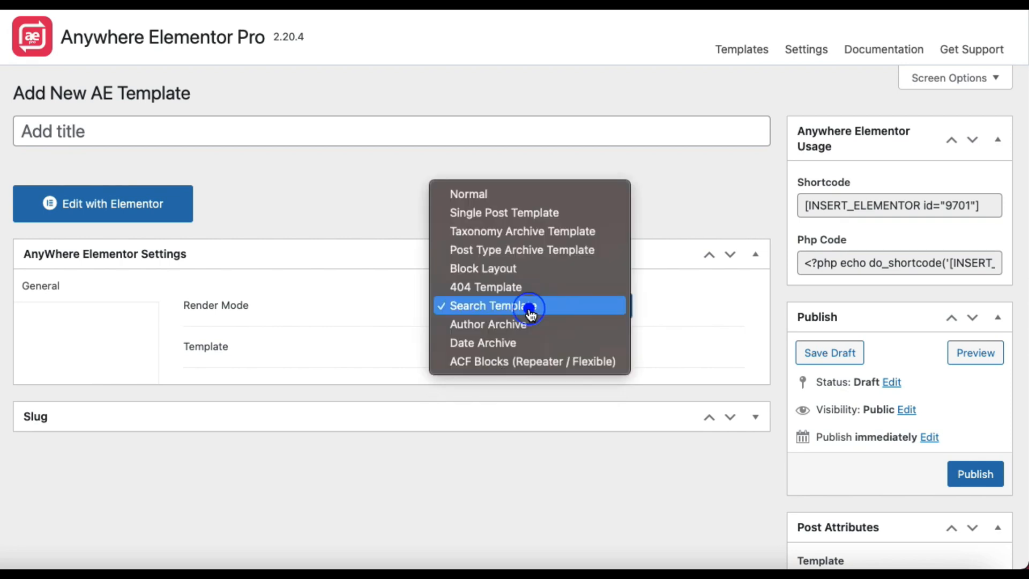
{"action": "mouse_move", "coordinate": [537, 327]}
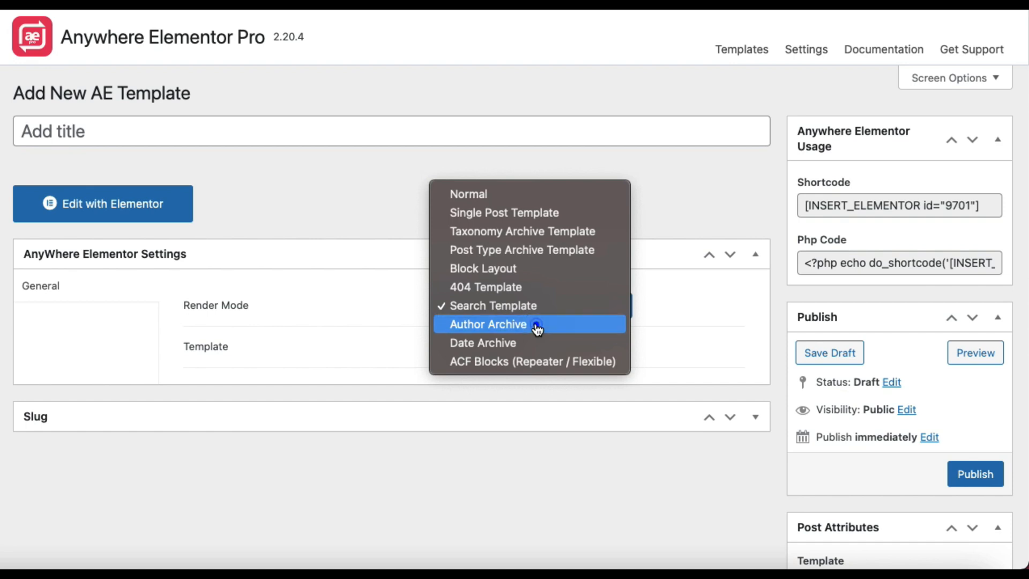
Step: Switch render mode to Author Archive, keep admin as preview author, and enable Auto Apply
{"action": "left_click", "coordinate": [487, 323]}
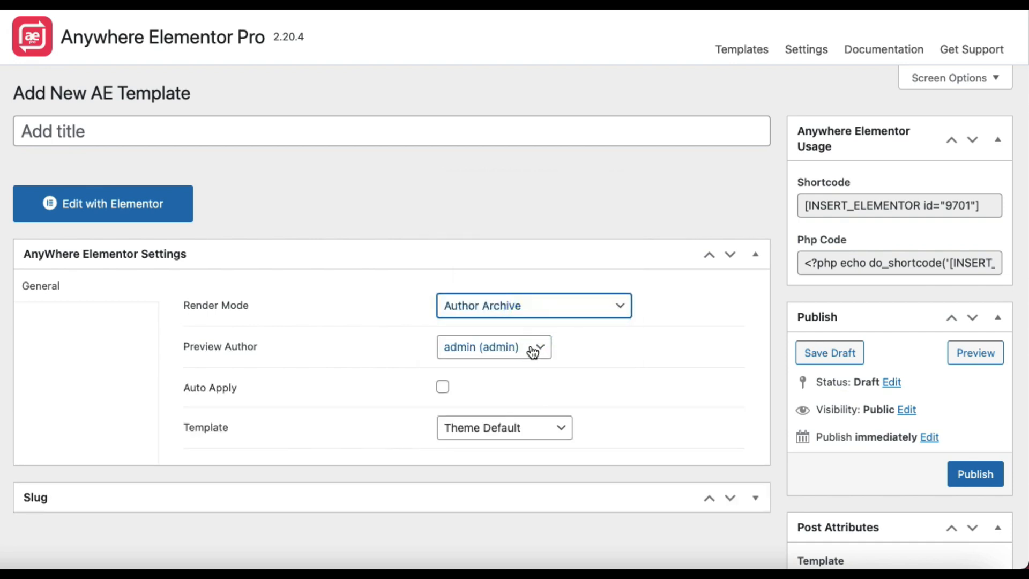
{"action": "left_click", "coordinate": [493, 347]}
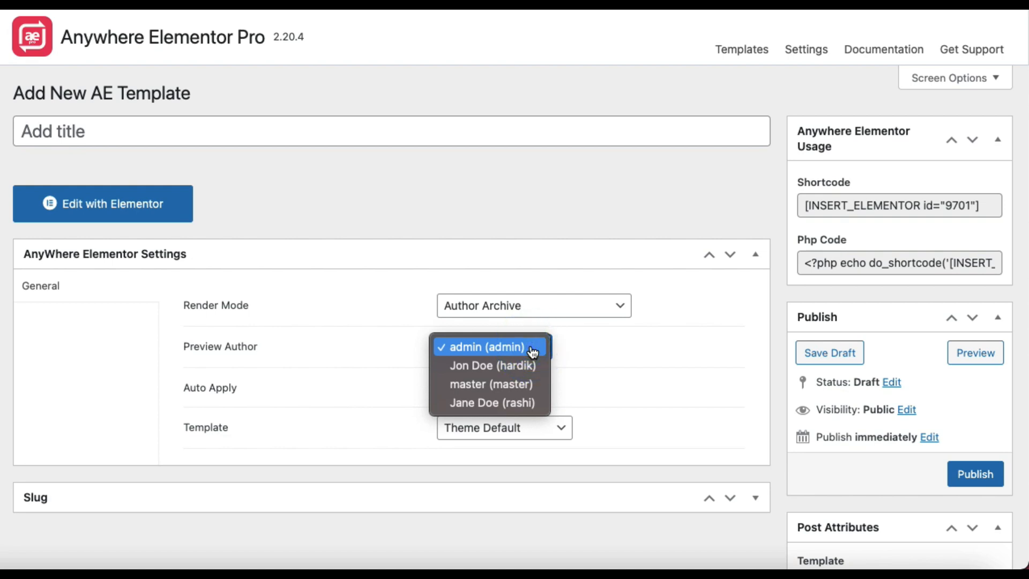
{"action": "left_click", "coordinate": [488, 347]}
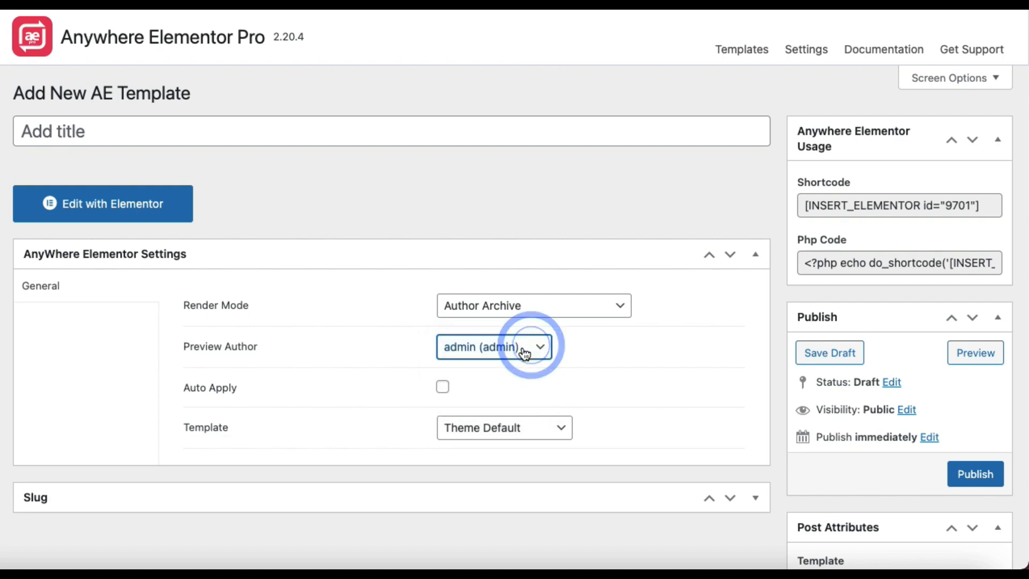
{"action": "mouse_move", "coordinate": [444, 390]}
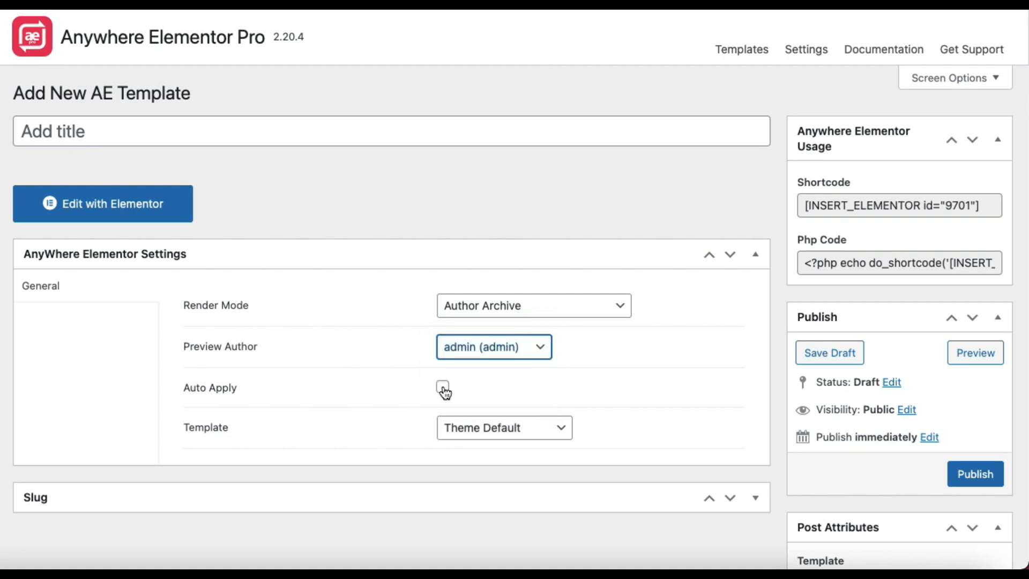
{"action": "left_click", "coordinate": [442, 388]}
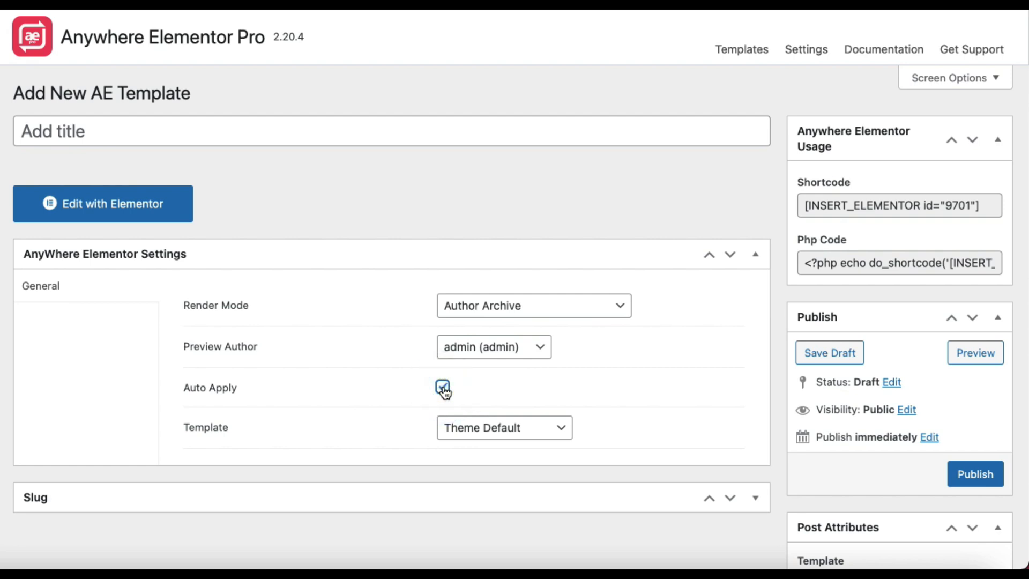
{"action": "left_click", "coordinate": [533, 305]}
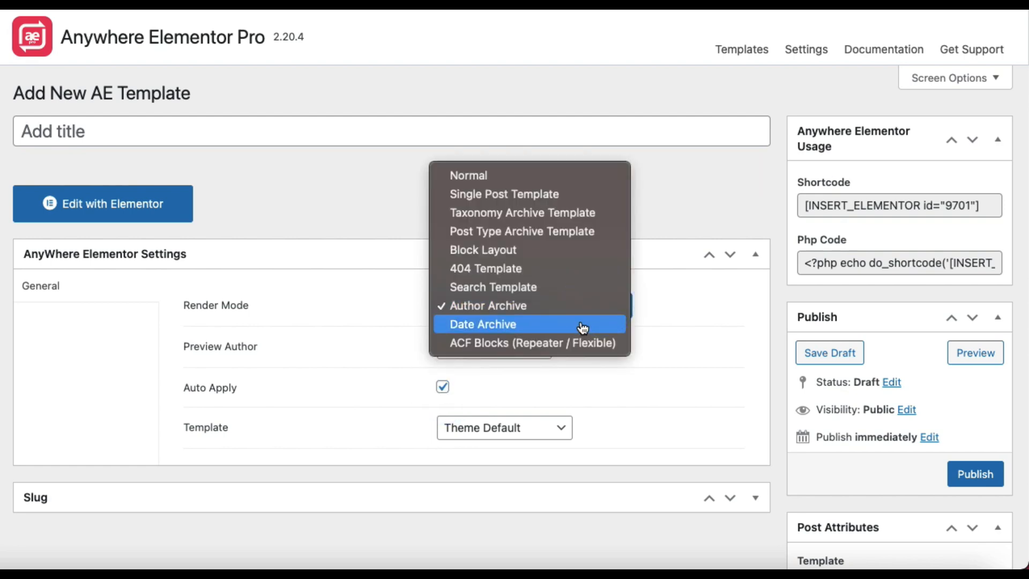
Step: Switch render mode to Date Archive, leaving only the Theme Default template option
{"action": "left_click", "coordinate": [482, 323]}
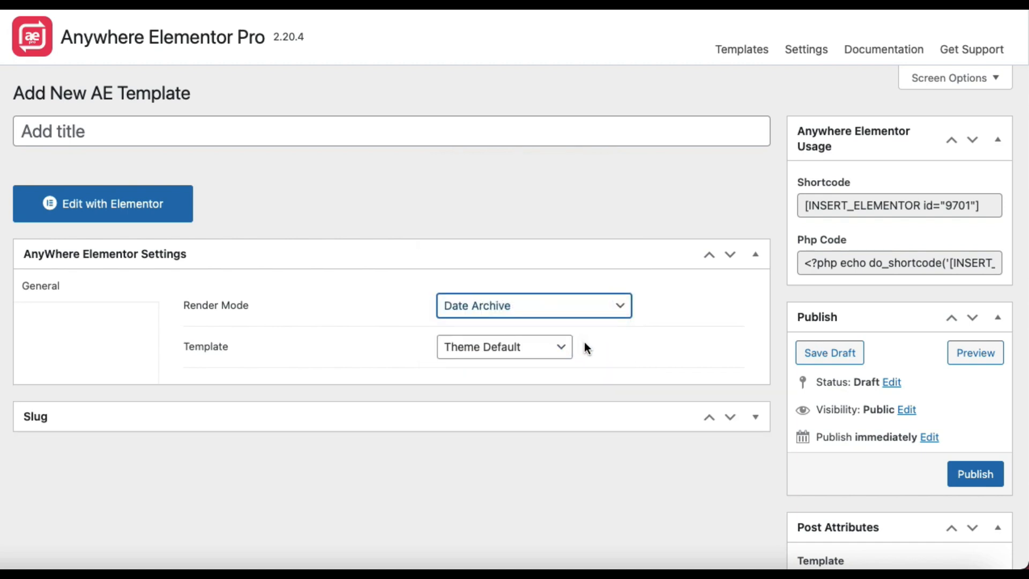
{"action": "mouse_move", "coordinate": [575, 316]}
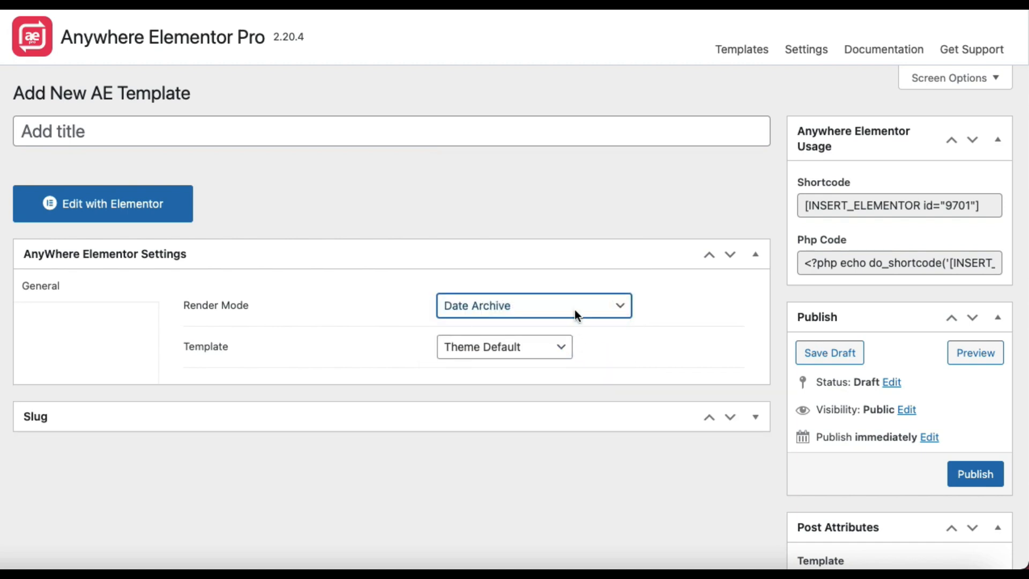
{"action": "left_click", "coordinate": [532, 305]}
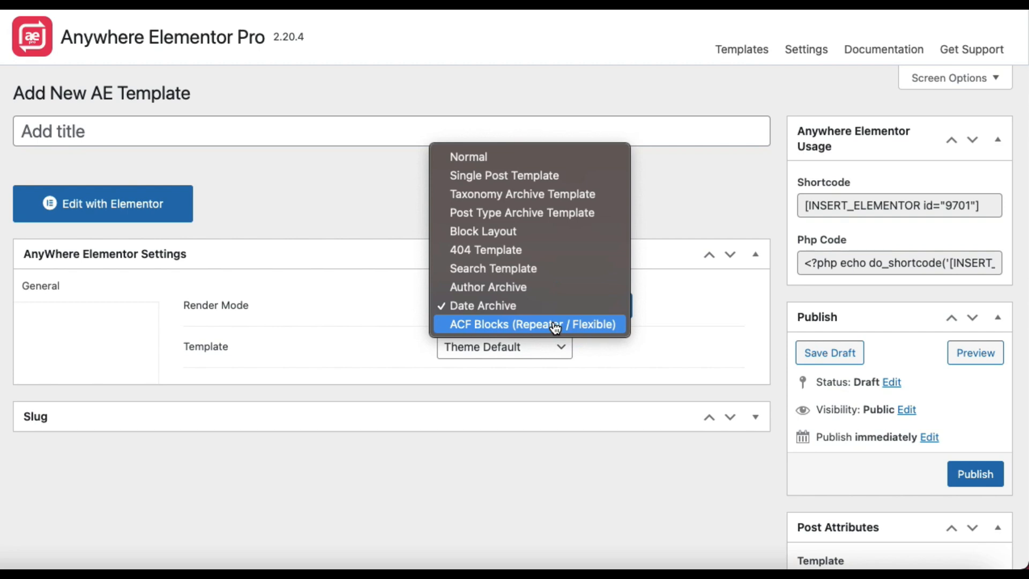
Step: Switch to ACF Blocks (Repeater / Flexible) mode and review the Repeater and Flexible Content field types
{"action": "left_click", "coordinate": [531, 323]}
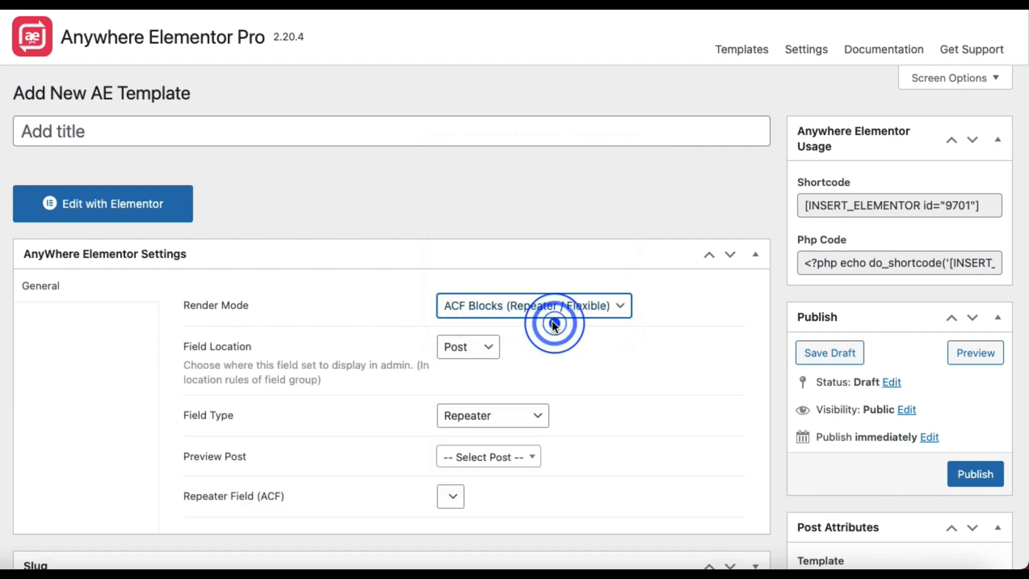
{"action": "mouse_move", "coordinate": [475, 416]}
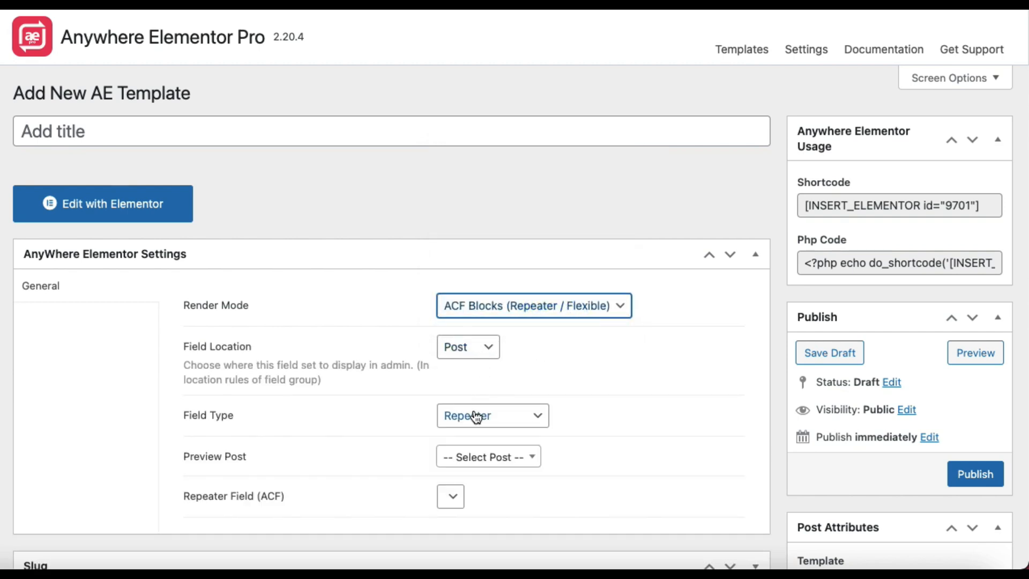
{"action": "left_click", "coordinate": [492, 416]}
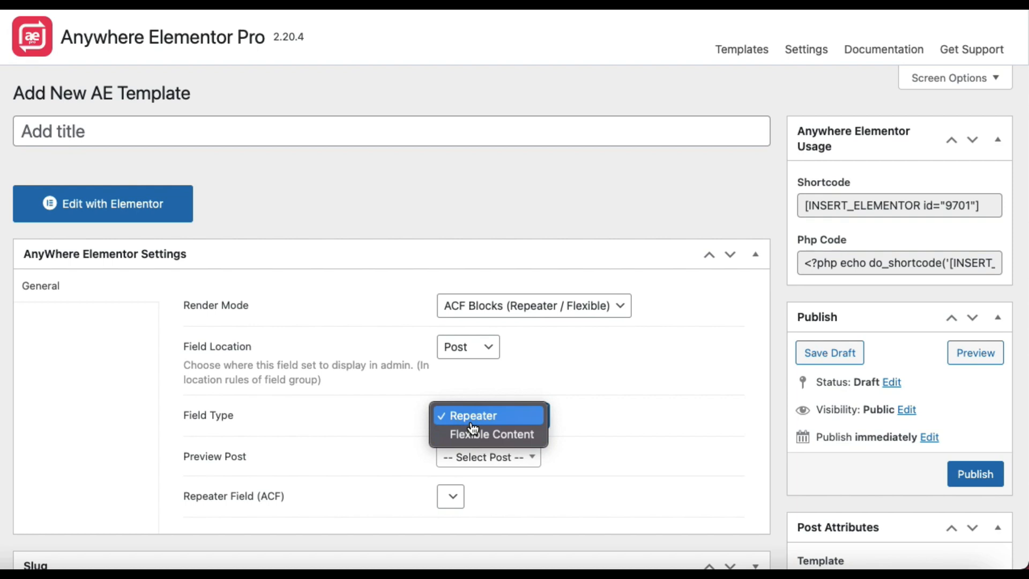
{"action": "left_click", "coordinate": [531, 305]}
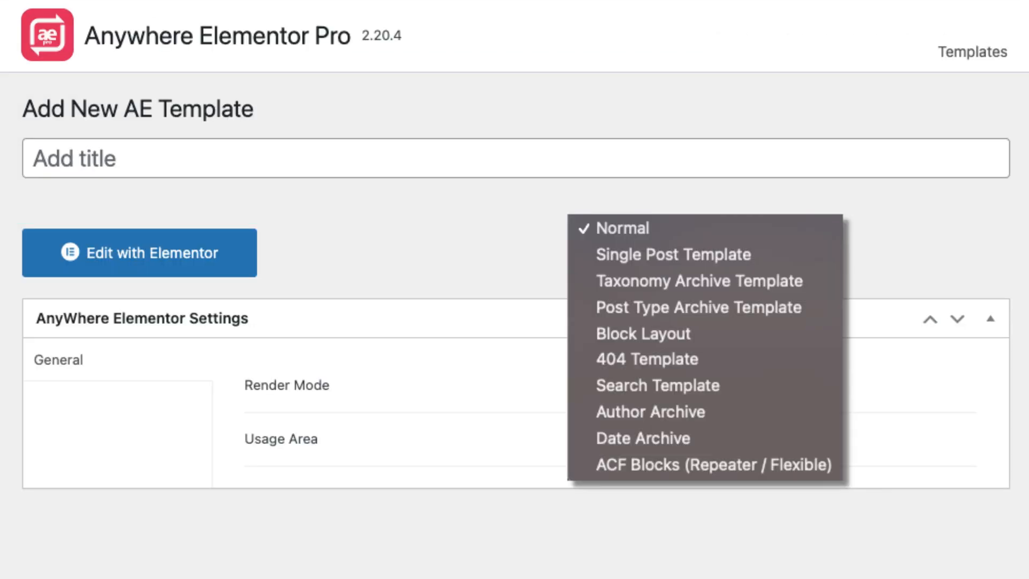